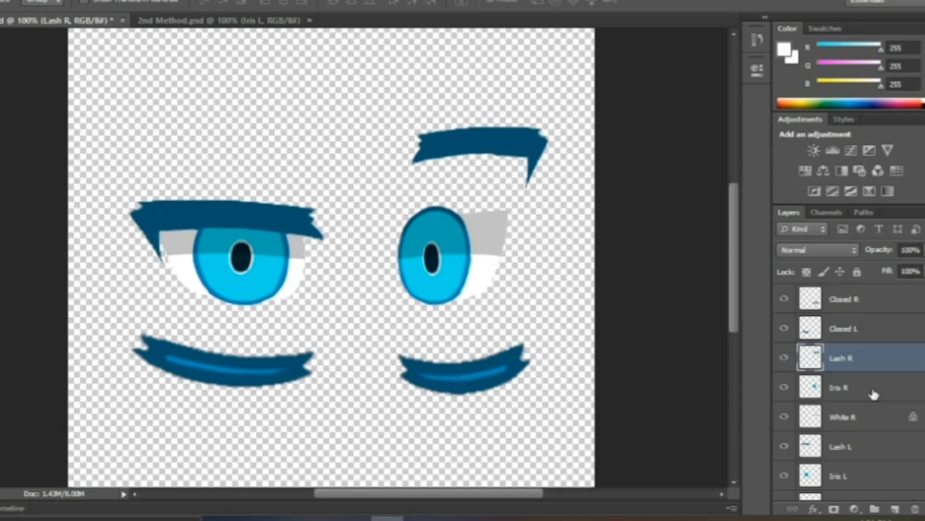
Step: Move the Iris R and White R layers apart to show the right eye's separate pieces
{"action": "left_click", "coordinate": [838, 386]}
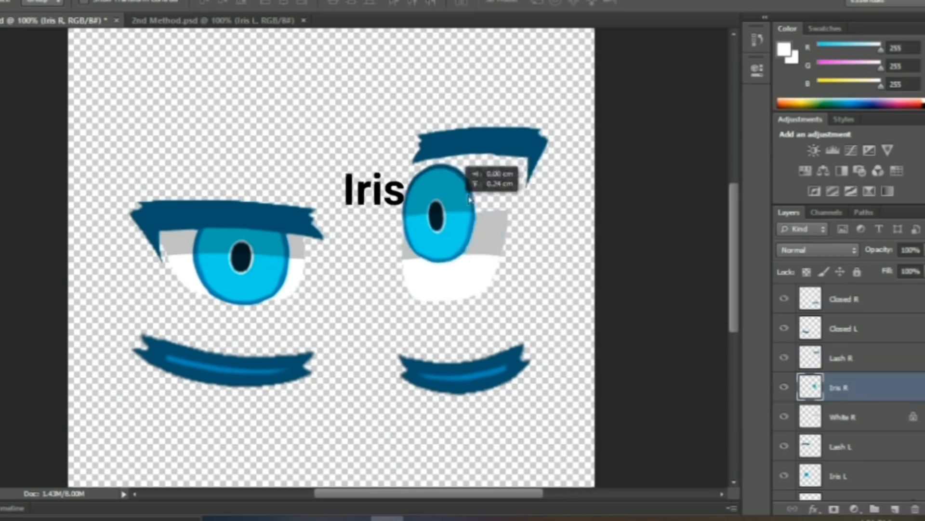
{"action": "left_click", "coordinate": [841, 417]}
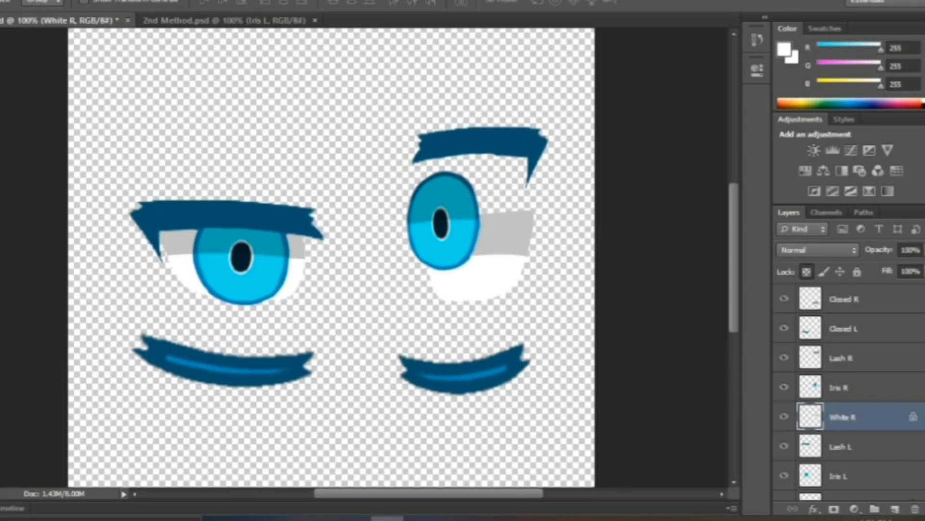
{"action": "left_click", "coordinate": [837, 455]}
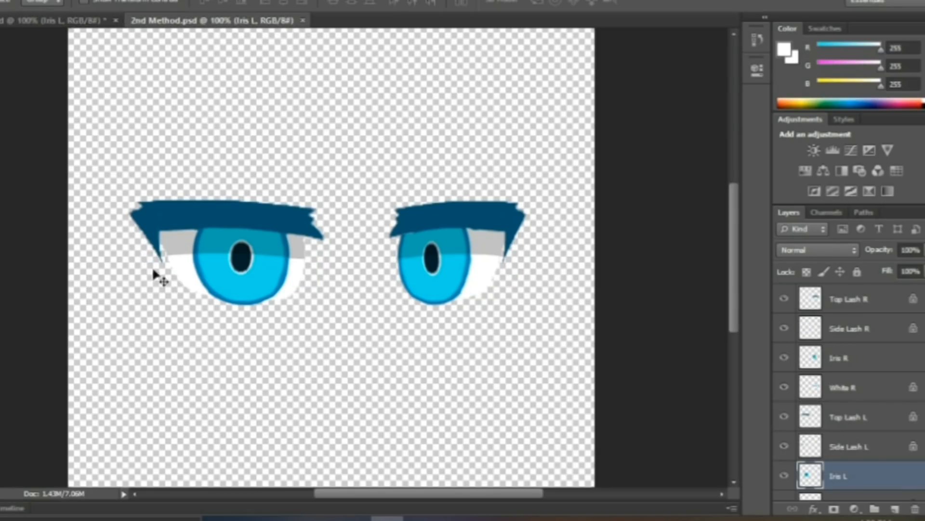
{"action": "mouse_move", "coordinate": [389, 266]}
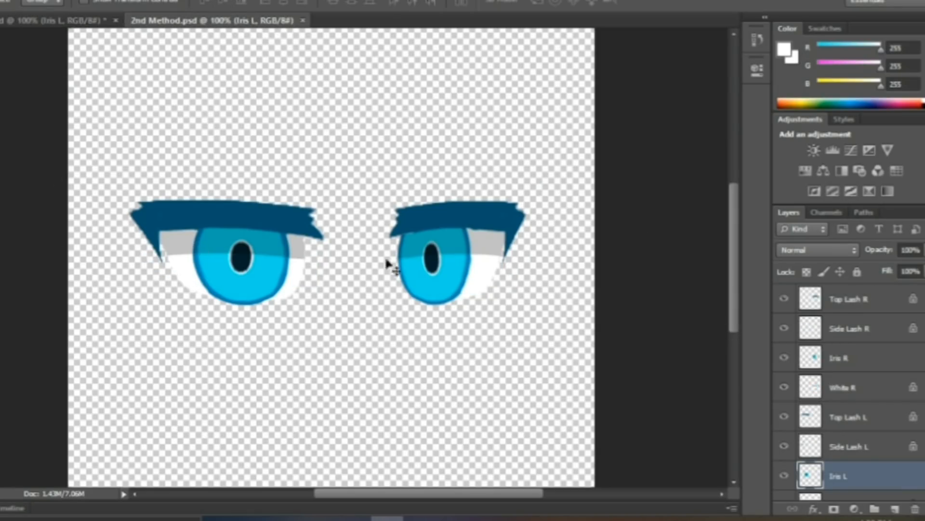
Step: Move Iris R, White R, Side Lash R and Top Lash R apart in 2nd Method.psd
{"action": "left_click", "coordinate": [851, 298]}
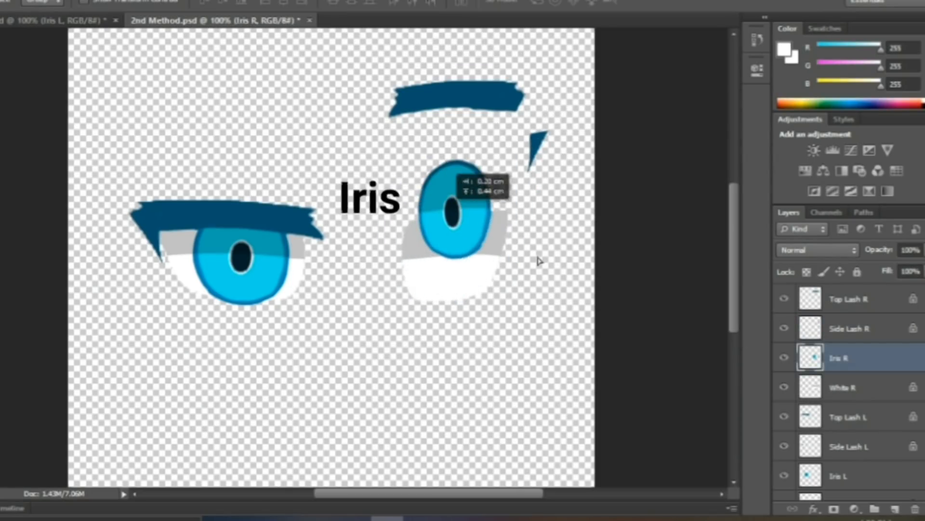
{"action": "left_click", "coordinate": [842, 386]}
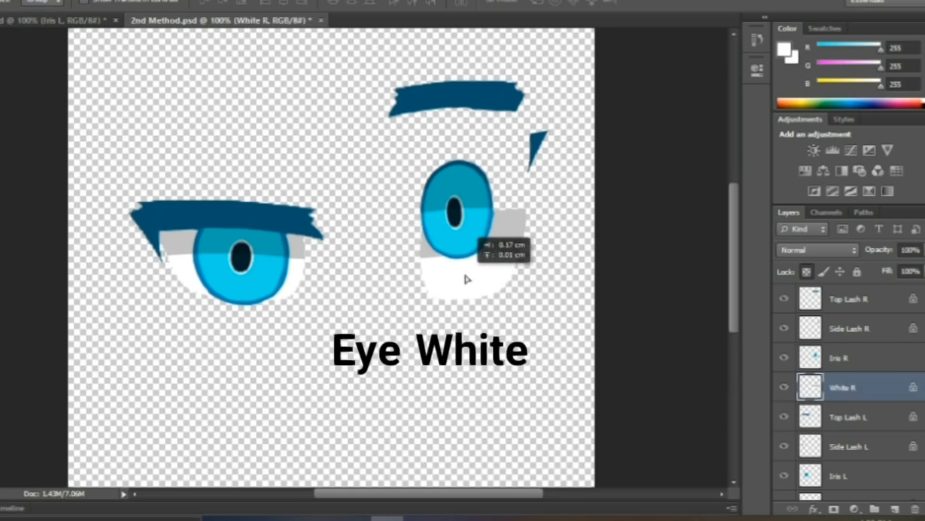
{"action": "left_click", "coordinate": [848, 446]}
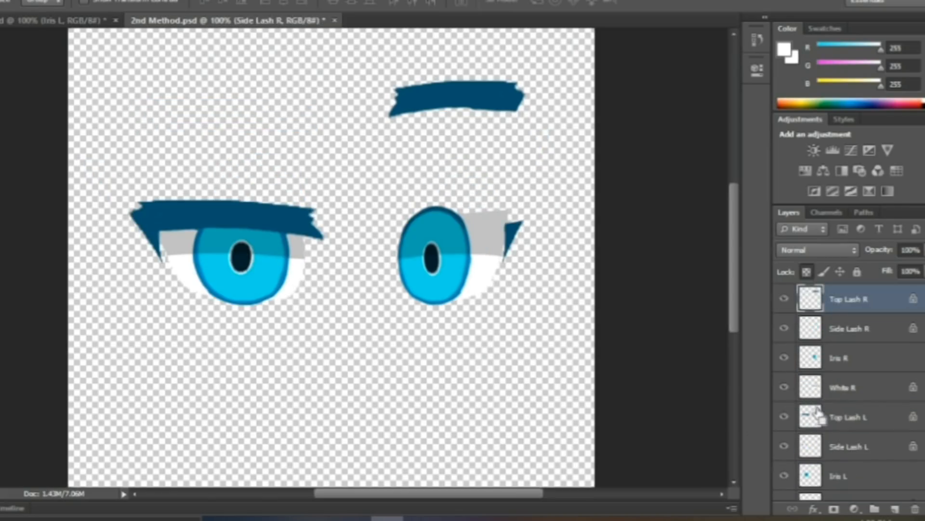
{"action": "left_click", "coordinate": [838, 475]}
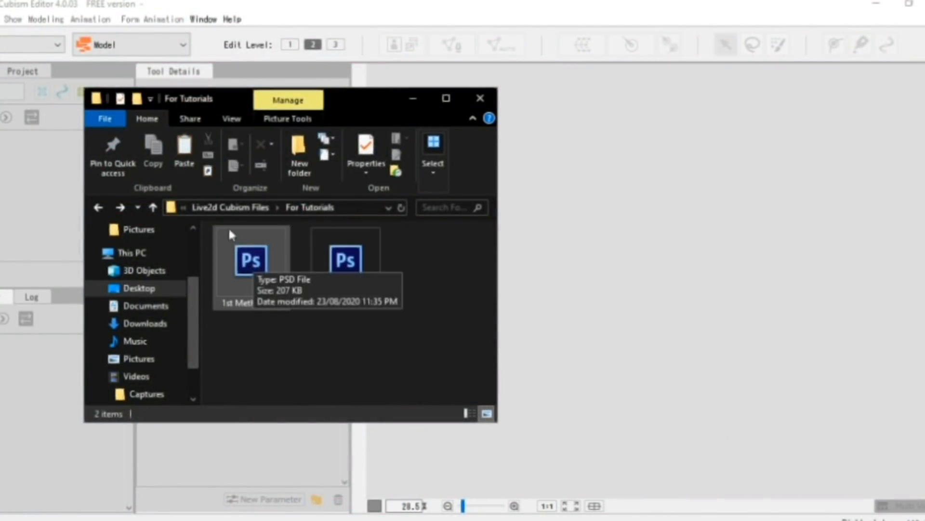
Step: Load 1st Method.psd into Cubism Editor as a model with separate eye art meshes
{"action": "double_click", "coordinate": [251, 261]}
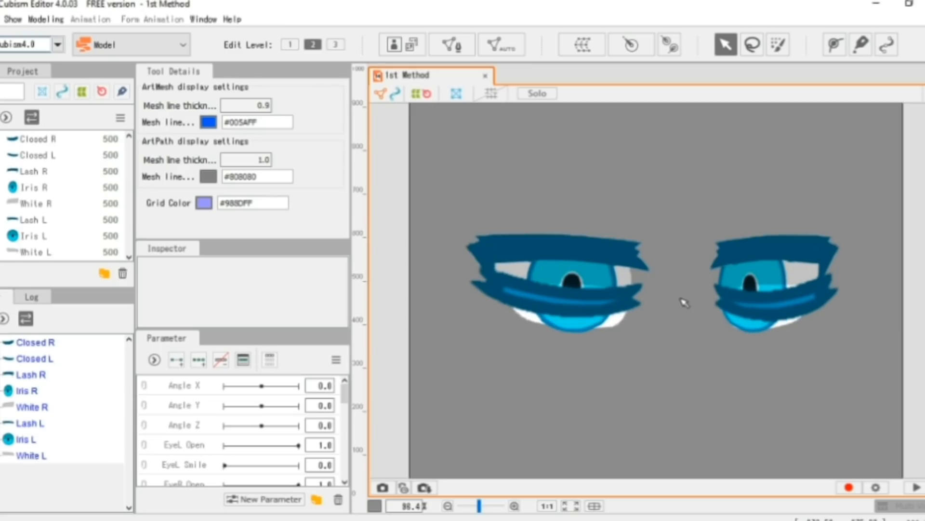
{"action": "mouse_move", "coordinate": [398, 152]}
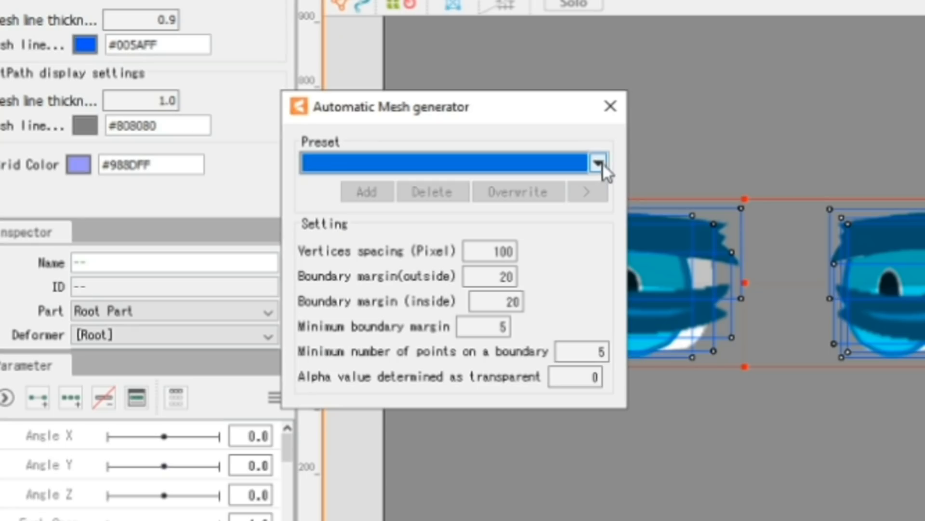
Step: Generate automatic meshes for the eye parts using the Deformation (Heavy) preset
{"action": "left_click", "coordinate": [599, 164]}
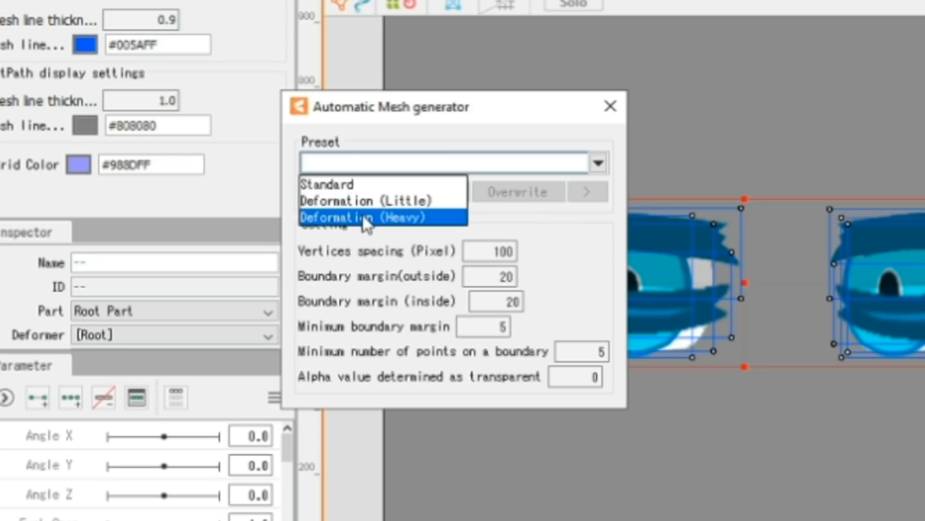
{"action": "left_click", "coordinate": [366, 217]}
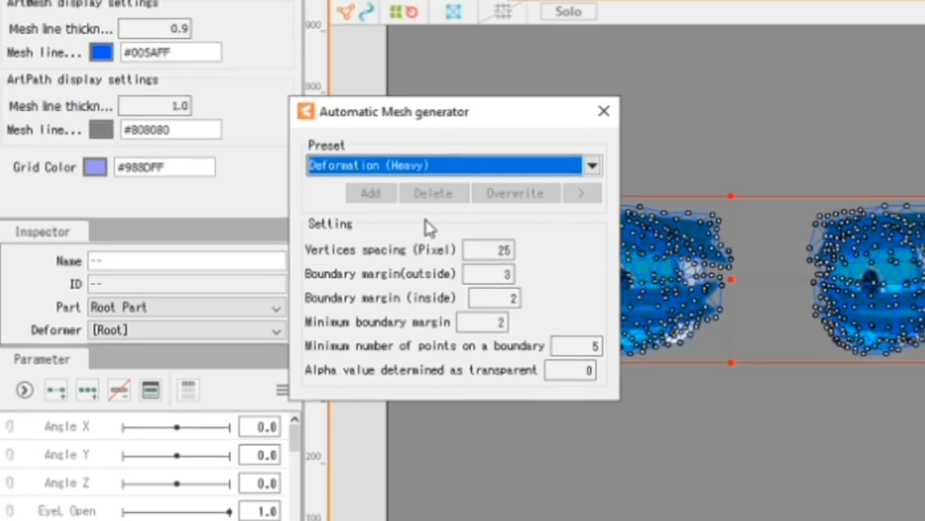
{"action": "left_click", "coordinate": [603, 110]}
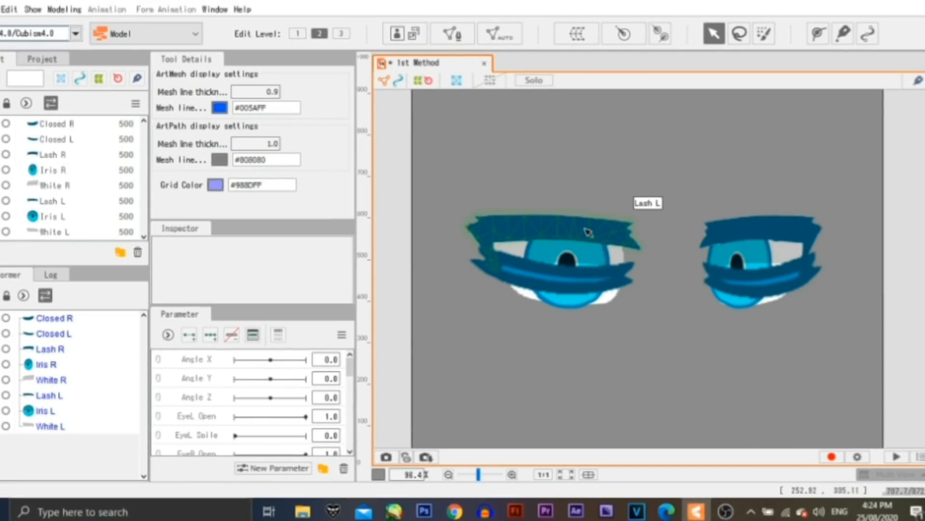
{"action": "mouse_move", "coordinate": [756, 233]}
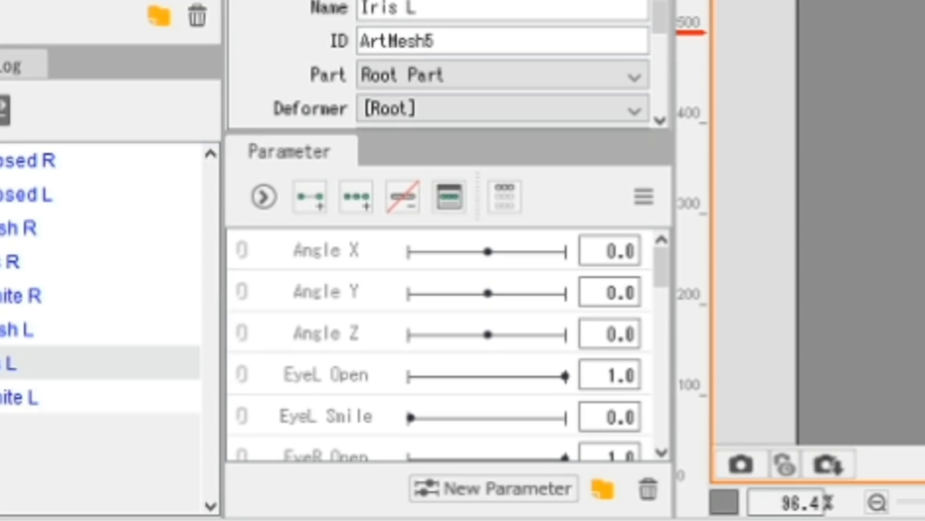
{"action": "mouse_move", "coordinate": [259, 407]}
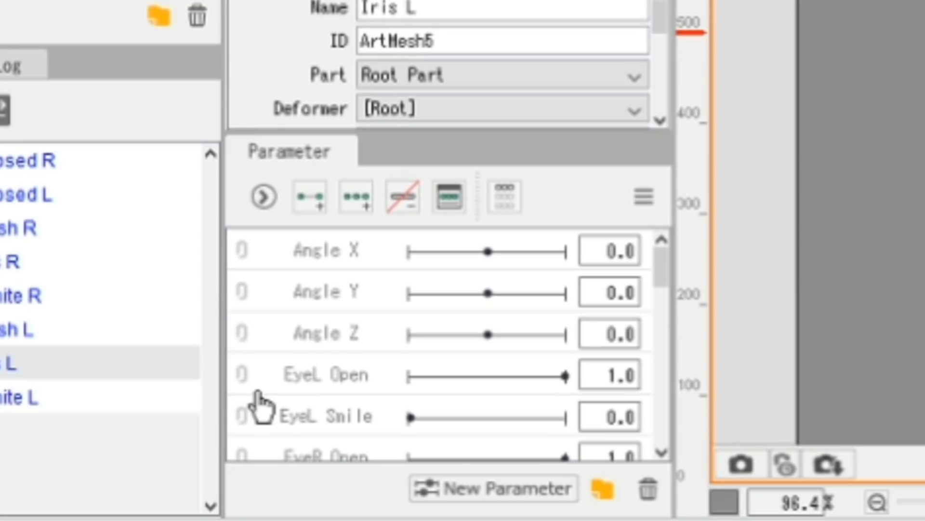
Step: Add three keyforms on Eyeball X for the Iris L mesh
{"action": "scroll", "scroll_direction": "down", "scroll_amount": 3}
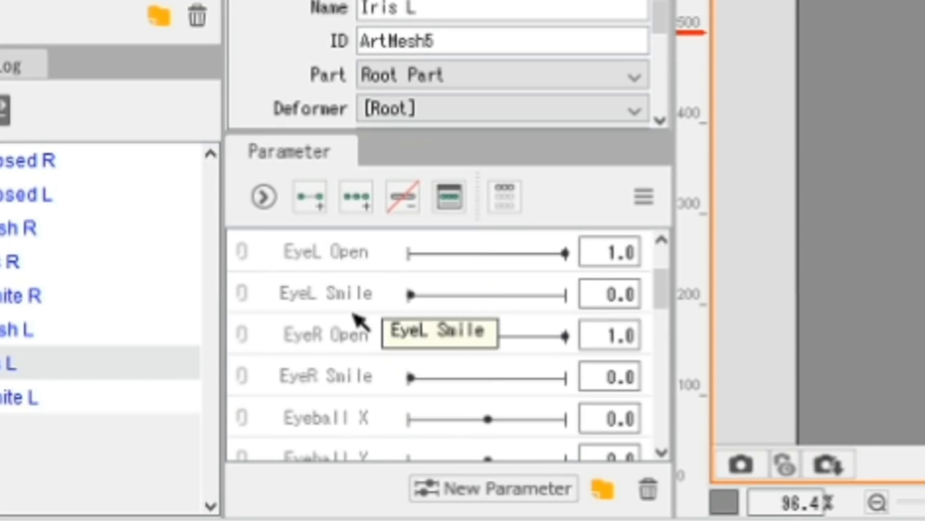
{"action": "scroll", "scroll_direction": "down", "scroll_amount": 3}
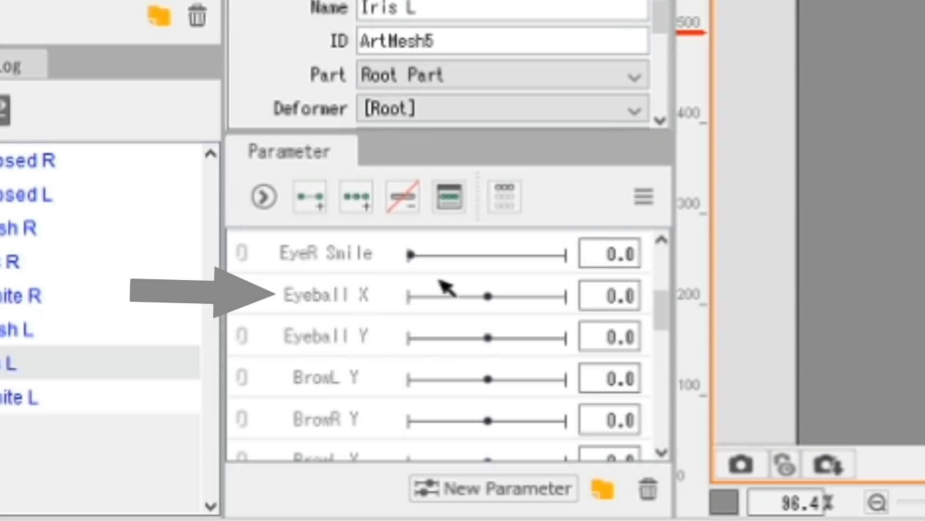
{"action": "mouse_move", "coordinate": [322, 310]}
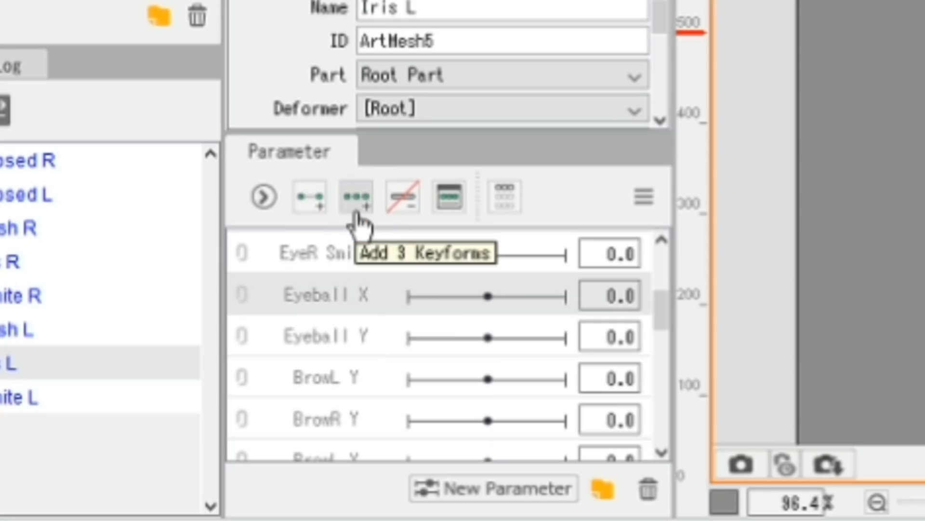
{"action": "left_click", "coordinate": [353, 196]}
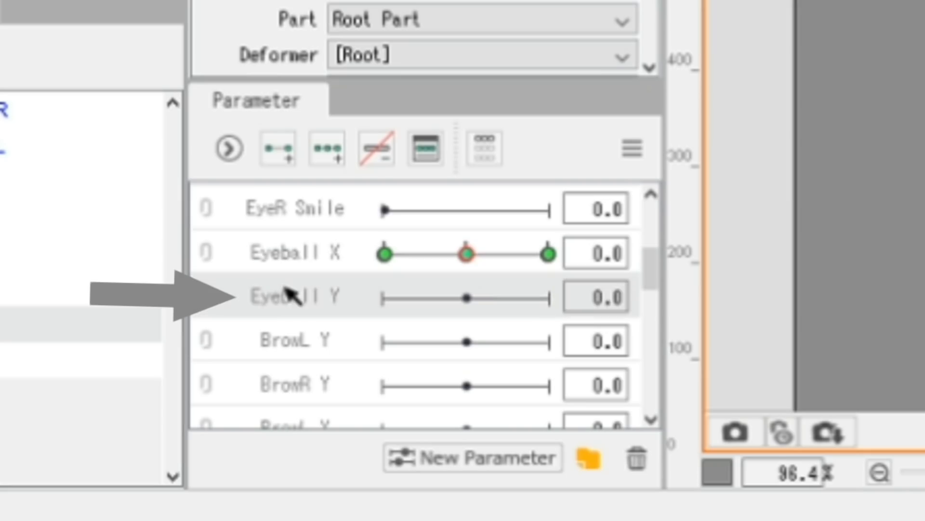
Step: Add three keyforms on Eyeball Y for Iris L and select the White L mesh
{"action": "left_click", "coordinate": [326, 148]}
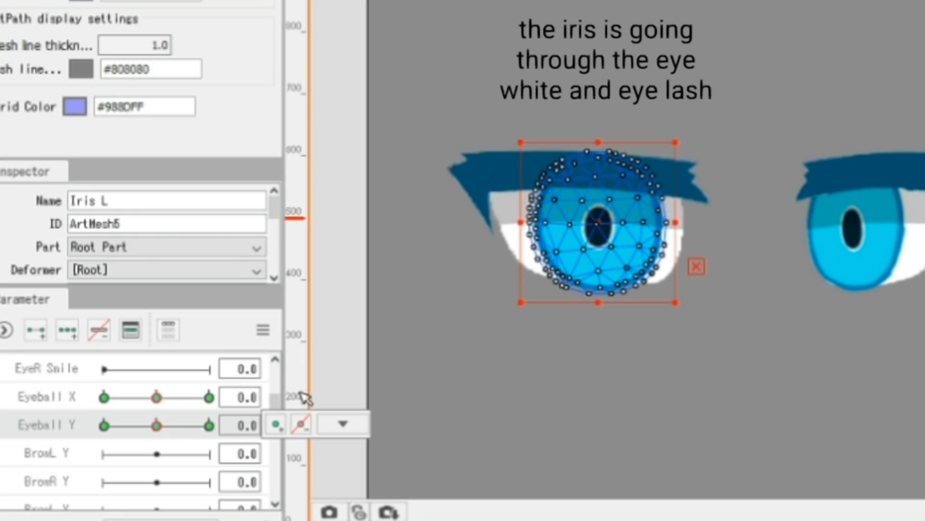
{"action": "left_click", "coordinate": [208, 424]}
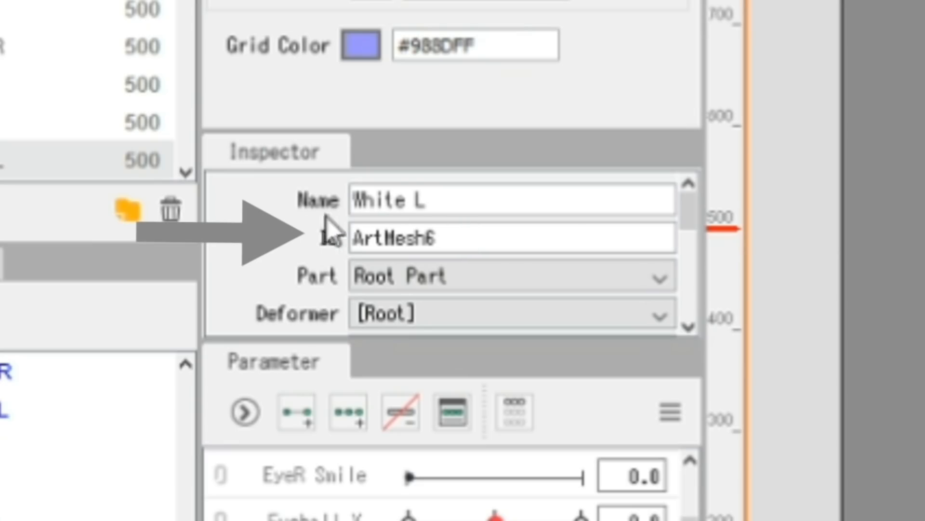
Step: Copy White L's ID ArtMesh6 and paste it as Iris L's Clipping ID
{"action": "key", "text": "ctrl+c"}
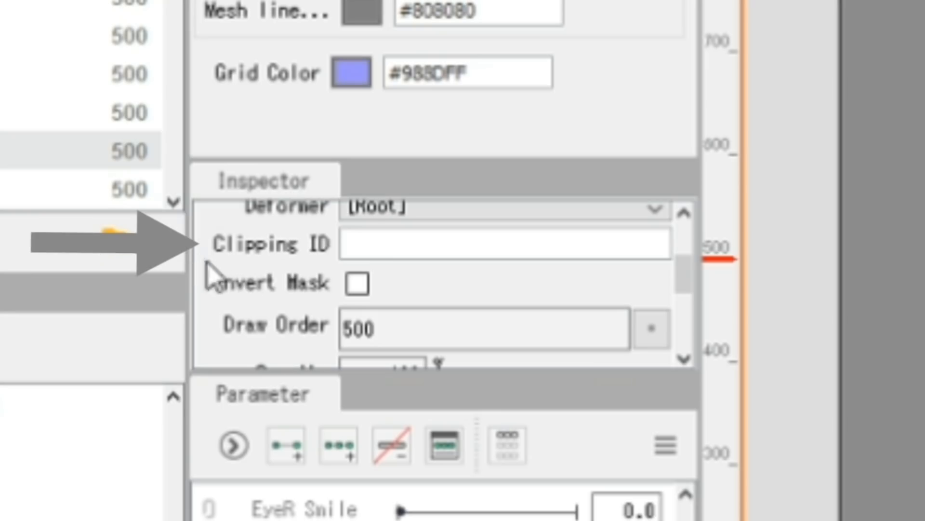
{"action": "mouse_move", "coordinate": [354, 284]}
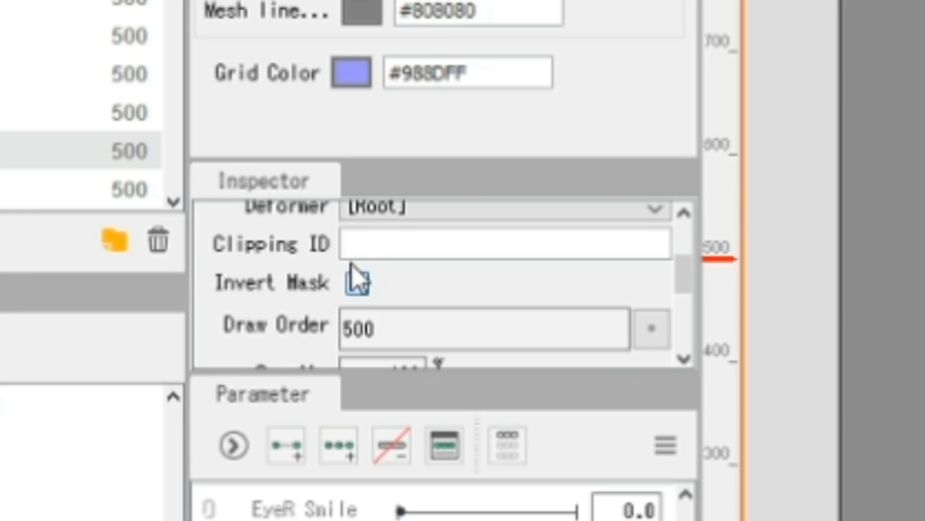
{"action": "key", "text": "ctrl+v"}
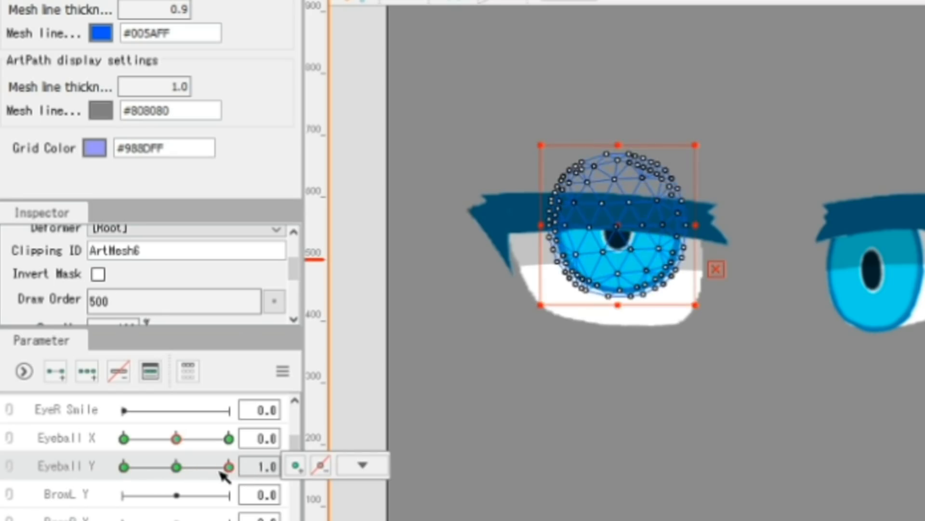
{"action": "mouse_move", "coordinate": [189, 467]}
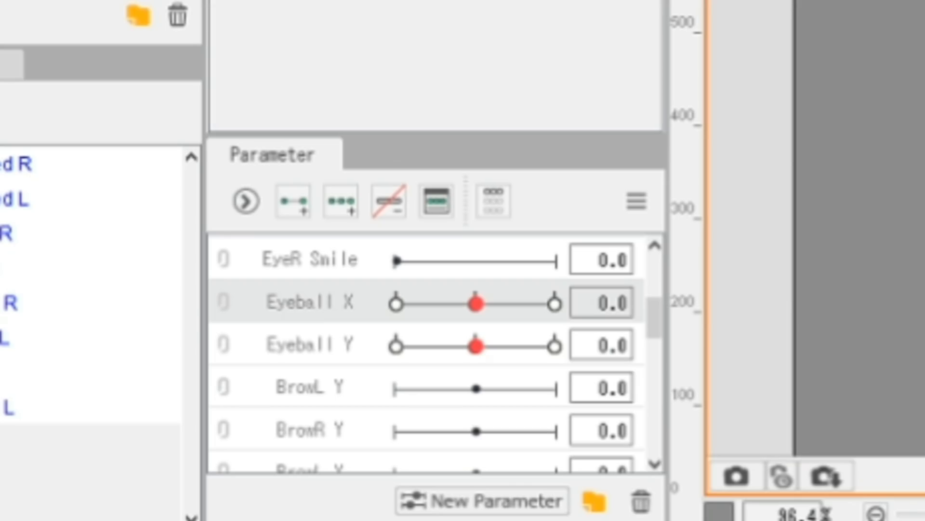
{"action": "mouse_move", "coordinate": [345, 331]}
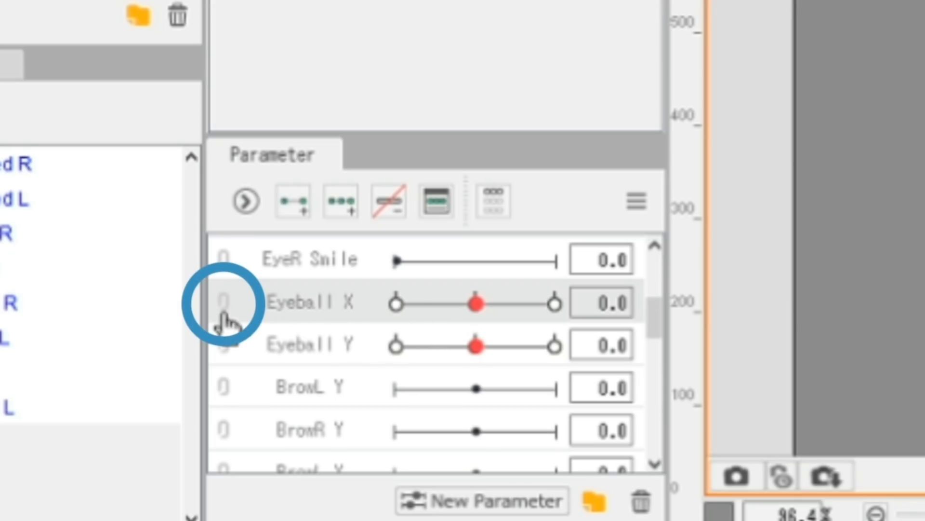
Step: Key the left iris on the combined Eyeball X/Y grid and preview gaze positions
{"action": "left_click", "coordinate": [224, 303]}
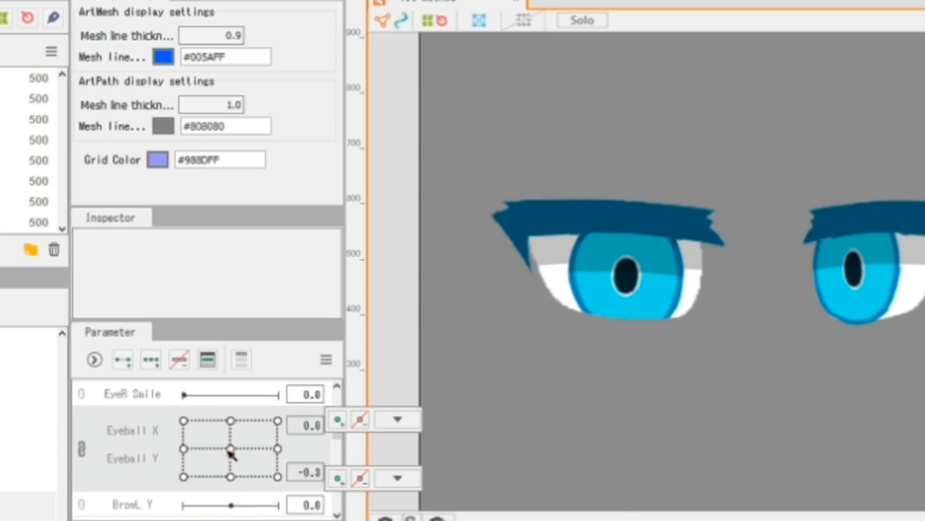
{"action": "left_click", "coordinate": [230, 447]}
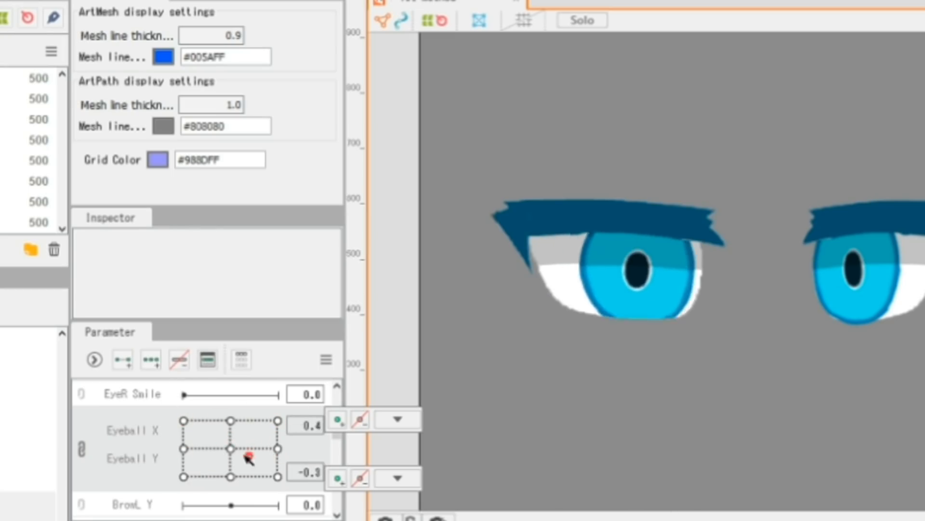
{"action": "left_click", "coordinate": [626, 266]}
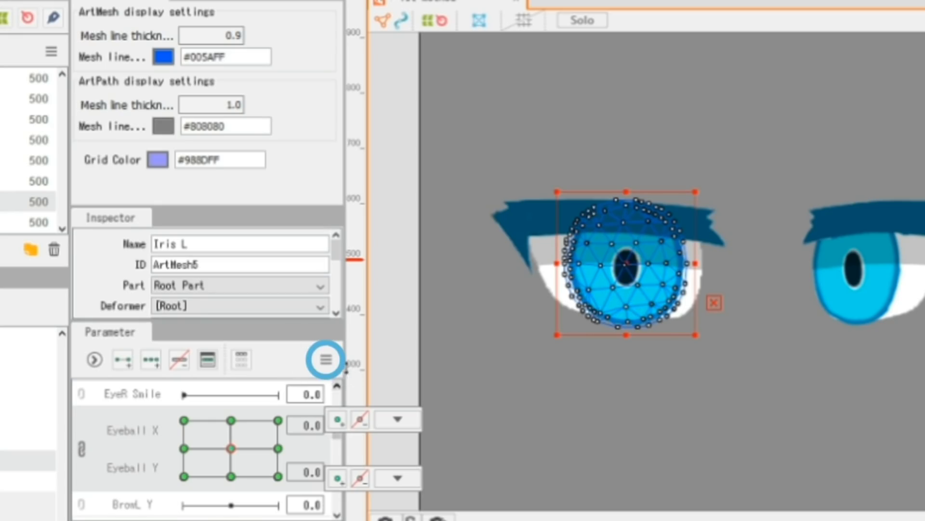
Step: Synthesize the corner keyforms of the left iris's Eyeball X/Y grid
{"action": "left_click", "coordinate": [324, 359]}
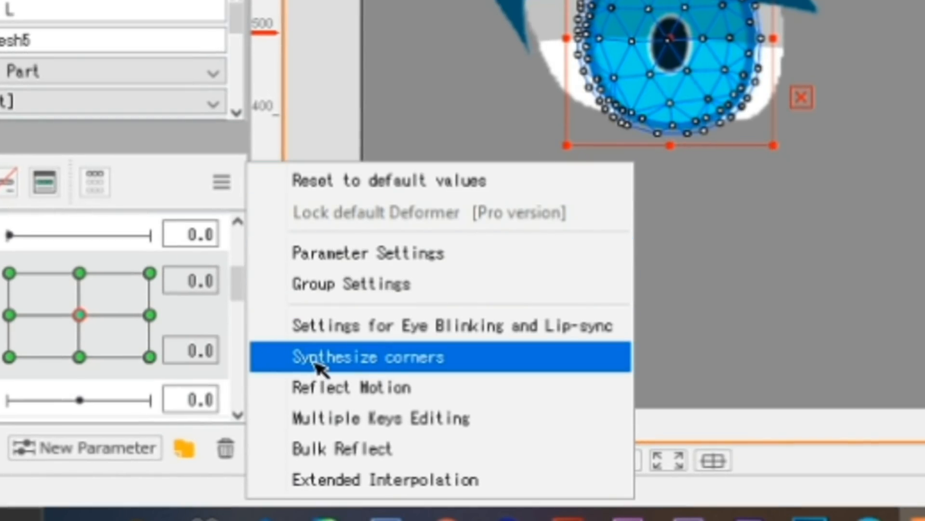
{"action": "left_click", "coordinate": [371, 356]}
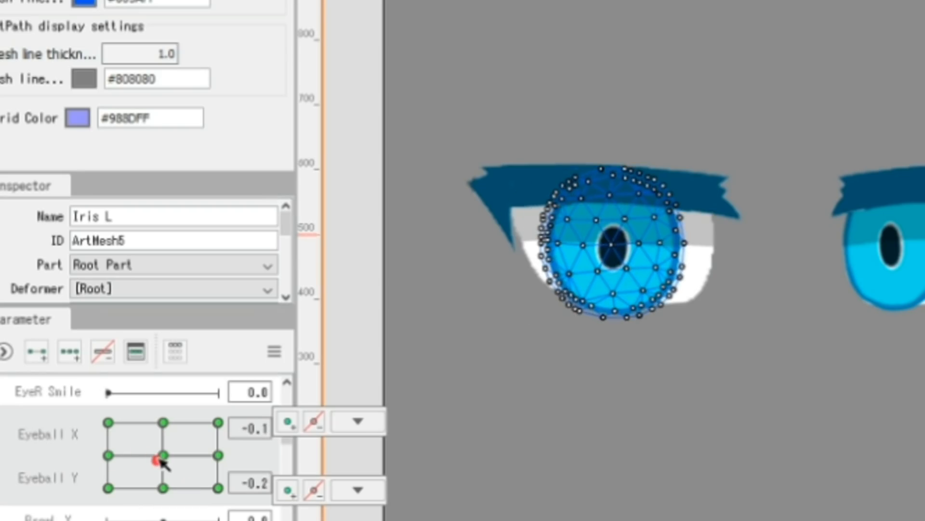
Step: Enter ArtMesh6 as the Clipping ID of the left iris
{"action": "left_click", "coordinate": [528, 242]}
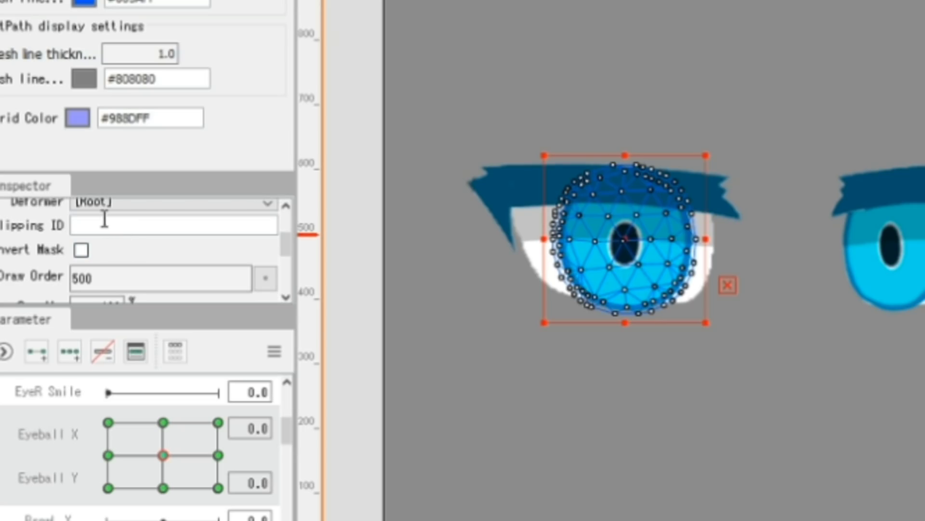
{"action": "type", "text": "ArtMesh6"}
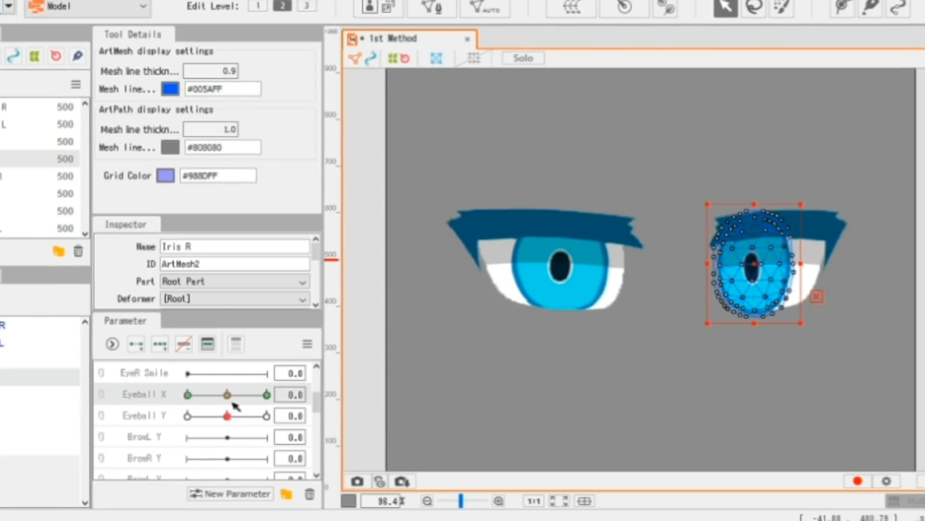
Step: Key Iris R on Eyeball X and Y so it tracks like the left iris, clipped to its eye white
{"action": "left_click", "coordinate": [306, 344]}
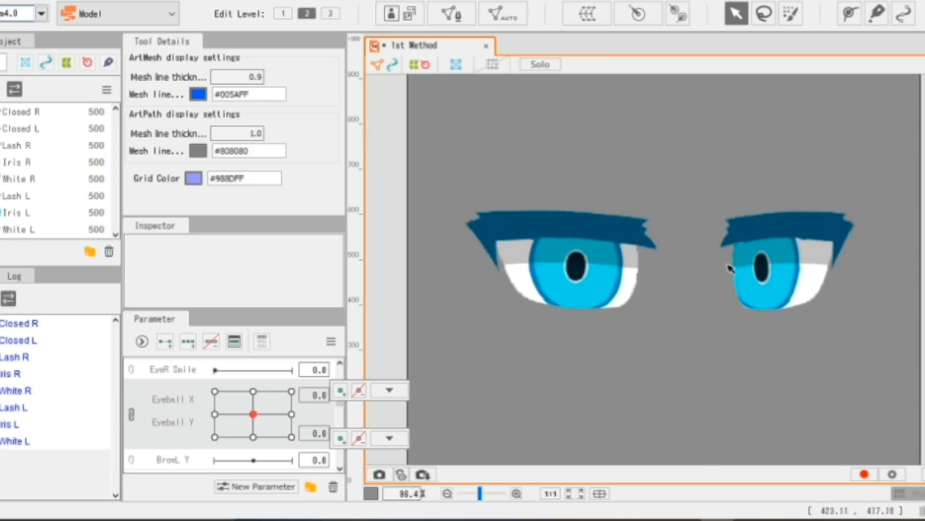
{"action": "mouse_move", "coordinate": [717, 172]}
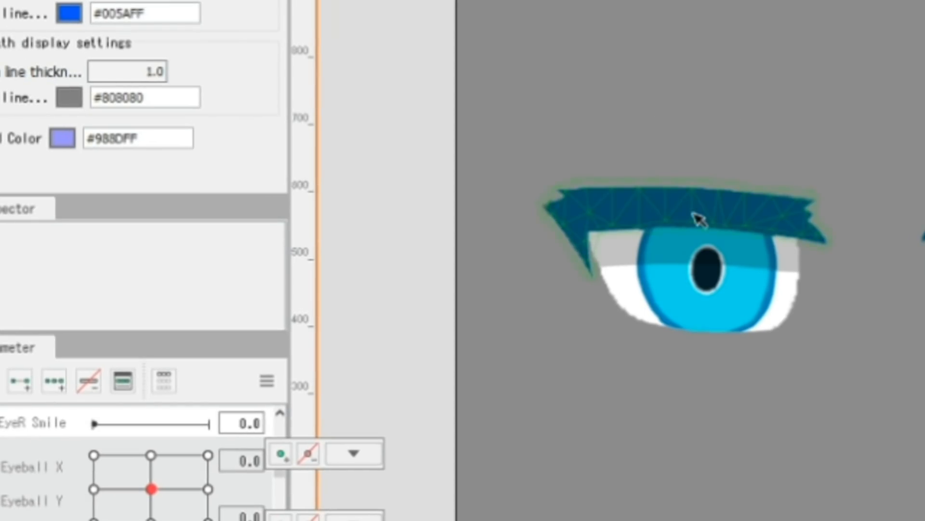
Step: Key Lash L on EyeL Open and lay a deform path of points along the lash
{"action": "left_click", "coordinate": [696, 218]}
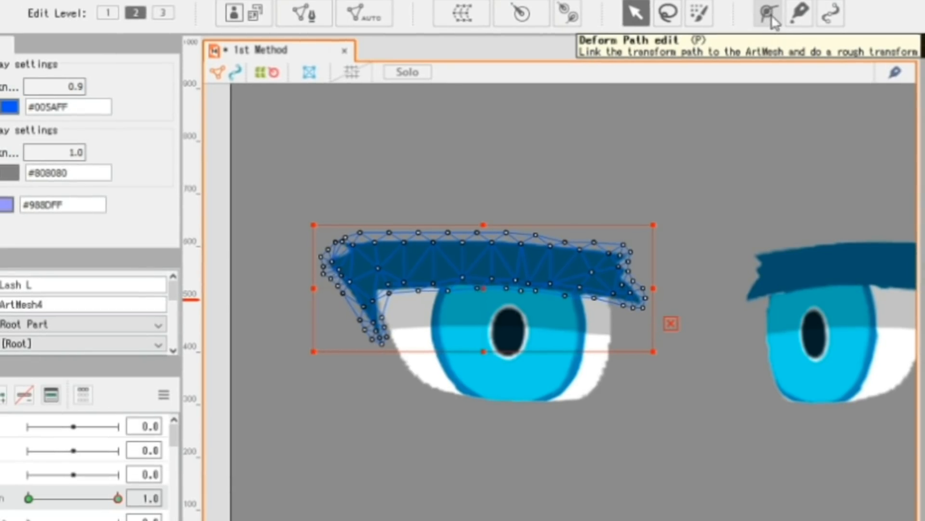
{"action": "left_click", "coordinate": [767, 13]}
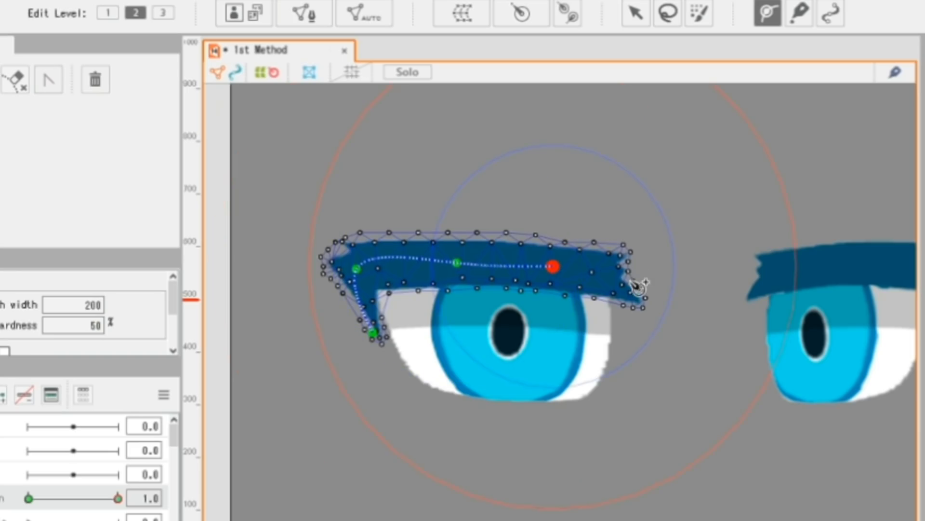
{"action": "left_click", "coordinate": [636, 12]}
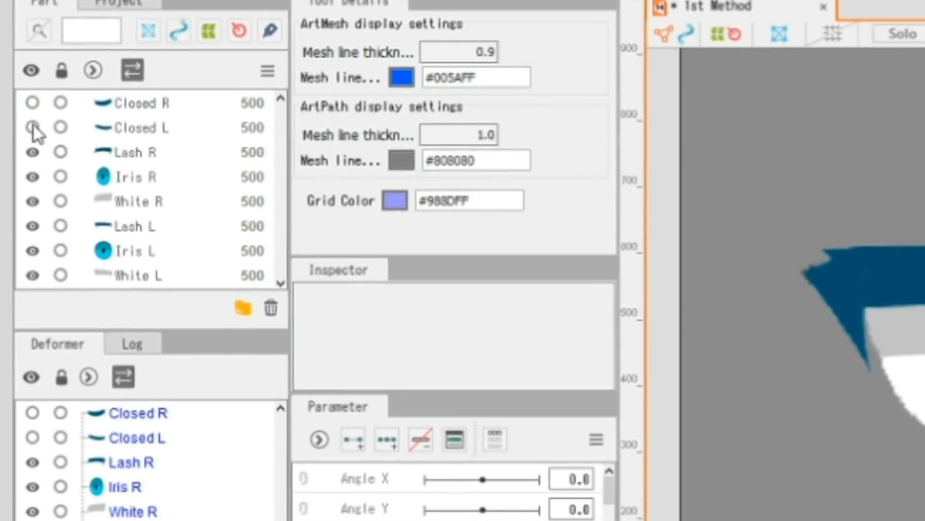
Step: Turn on visibility of the Closed L part as a blink guide over the left eye
{"action": "left_click", "coordinate": [142, 127]}
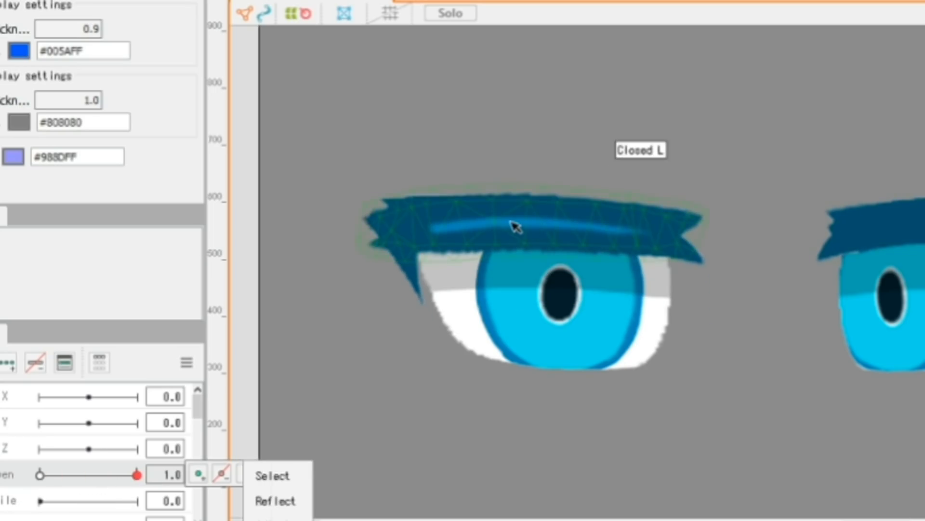
{"action": "mouse_move", "coordinate": [452, 280]}
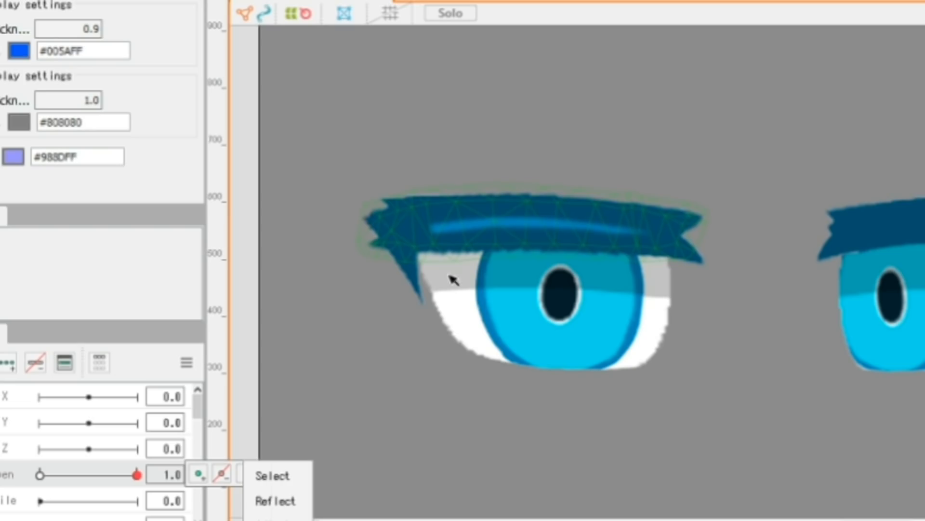
Step: Add a keyform at EyeL Open 0.5 and lower Lash L to a half-closed pose
{"action": "left_click", "coordinate": [272, 475]}
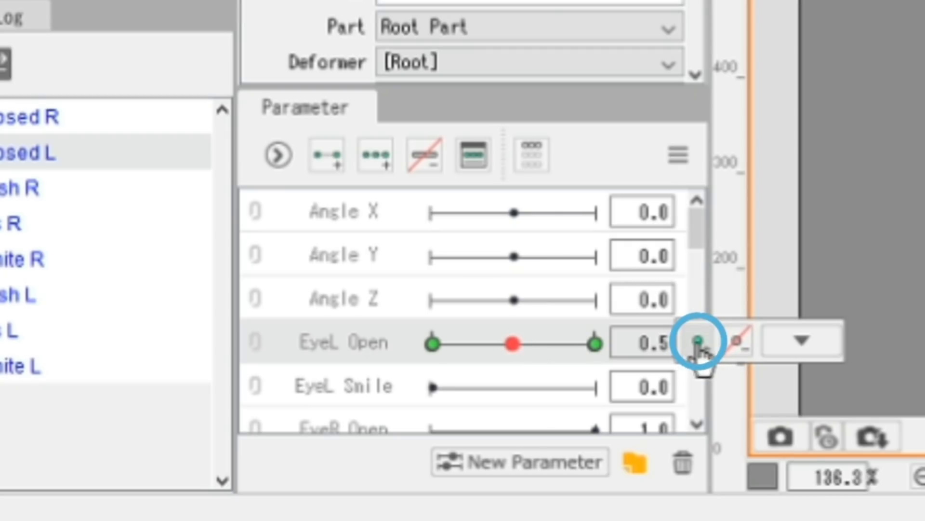
{"action": "left_click", "coordinate": [694, 342]}
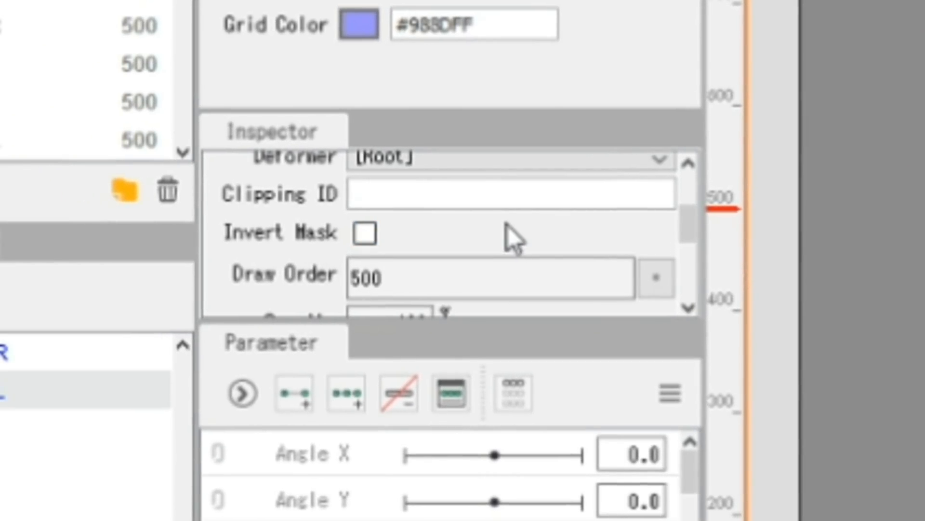
{"action": "scroll", "scroll_direction": "down", "scroll_amount": 3}
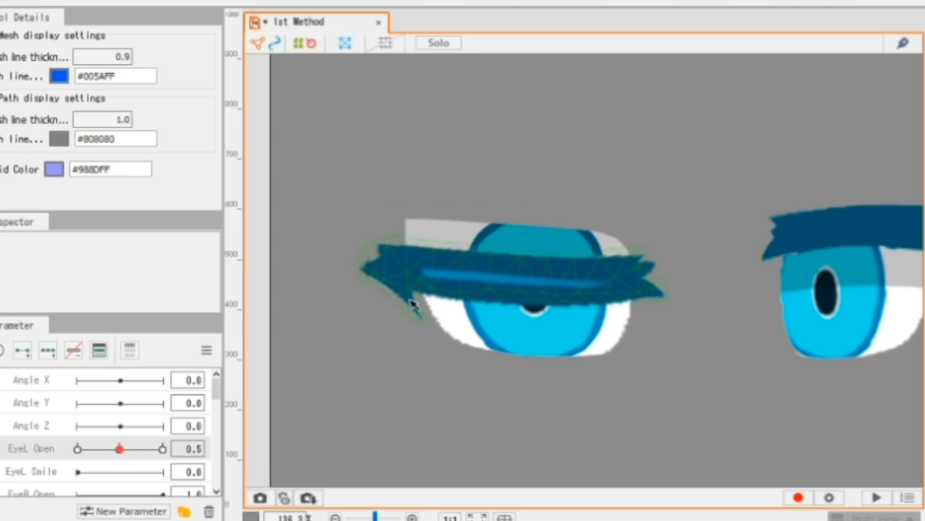
Step: At EyeL Open 0, flatten White L and Lash L into the curved closed-eye line with a deform path
{"action": "left_click", "coordinate": [508, 260]}
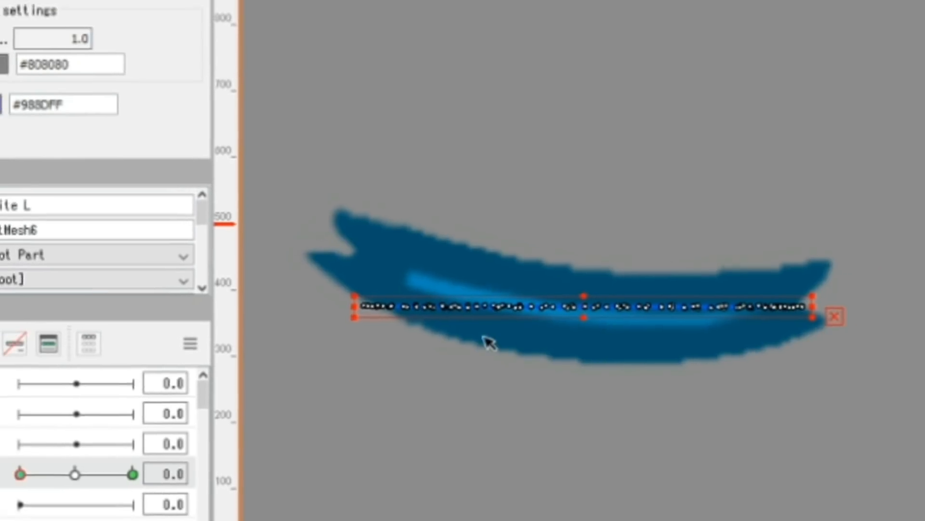
{"action": "left_click", "coordinate": [837, 19]}
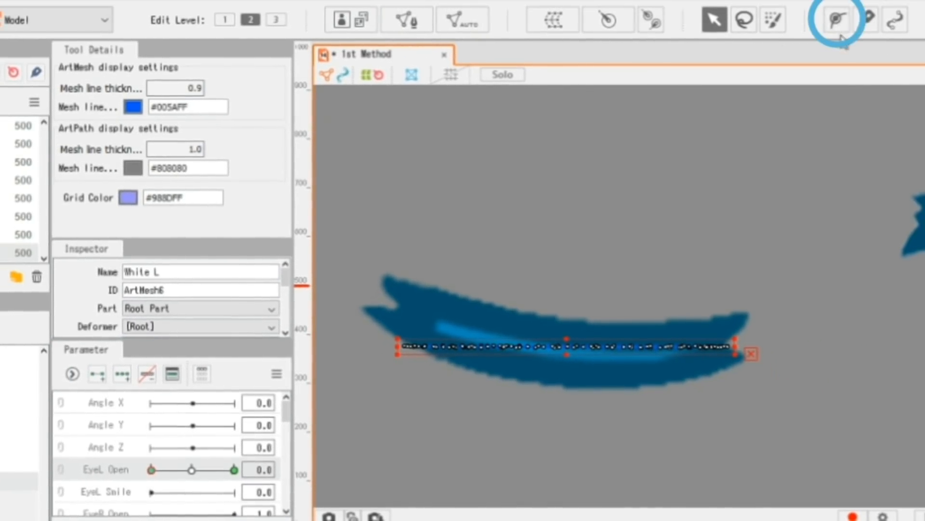
{"action": "left_click", "coordinate": [835, 20]}
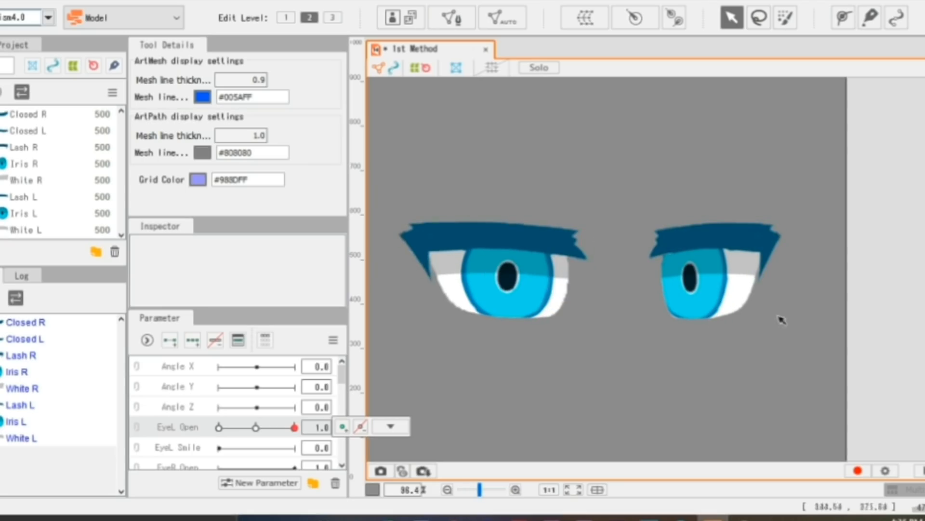
Step: Check the closed left eye at EyeL Open 0, then move on to EyeR Open
{"action": "left_click", "coordinate": [22, 146]}
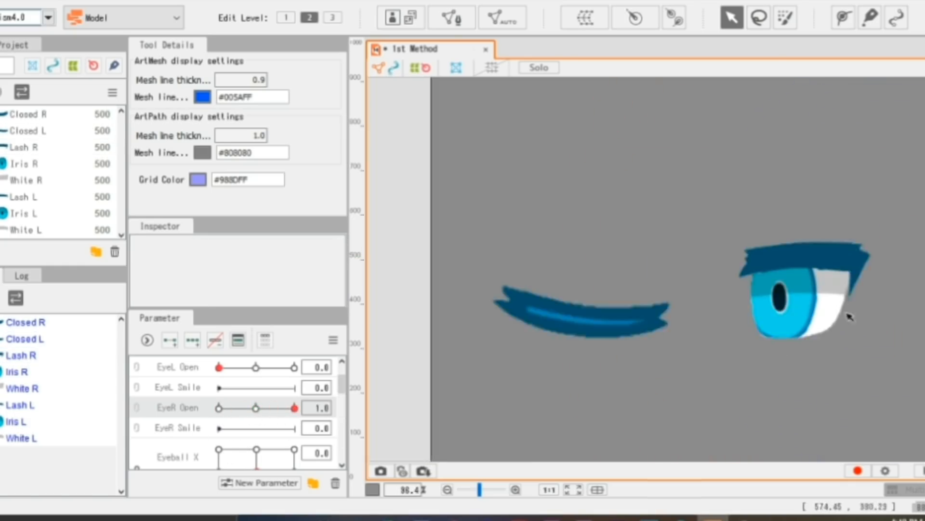
{"action": "left_click", "coordinate": [26, 180]}
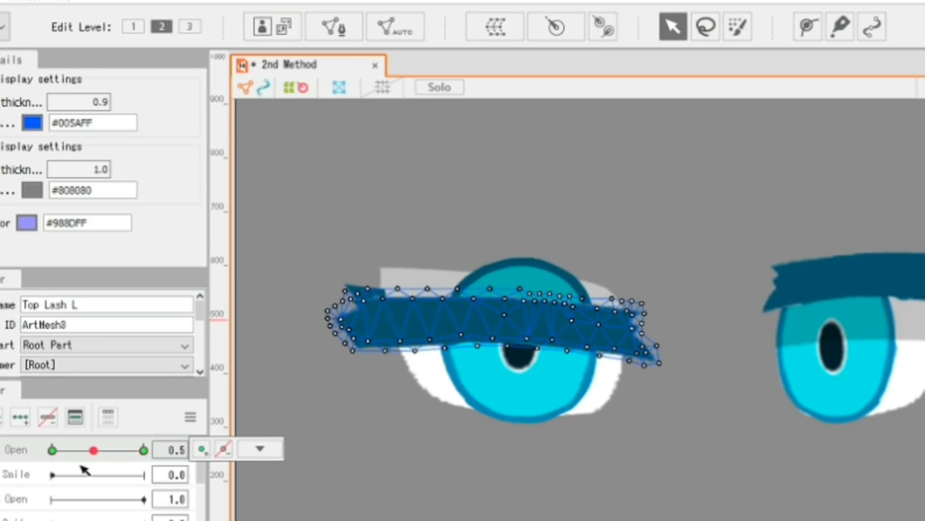
Step: At EyeL Open 0, pull Top Lash L down into its closed curve with a deform path
{"action": "left_click", "coordinate": [807, 26]}
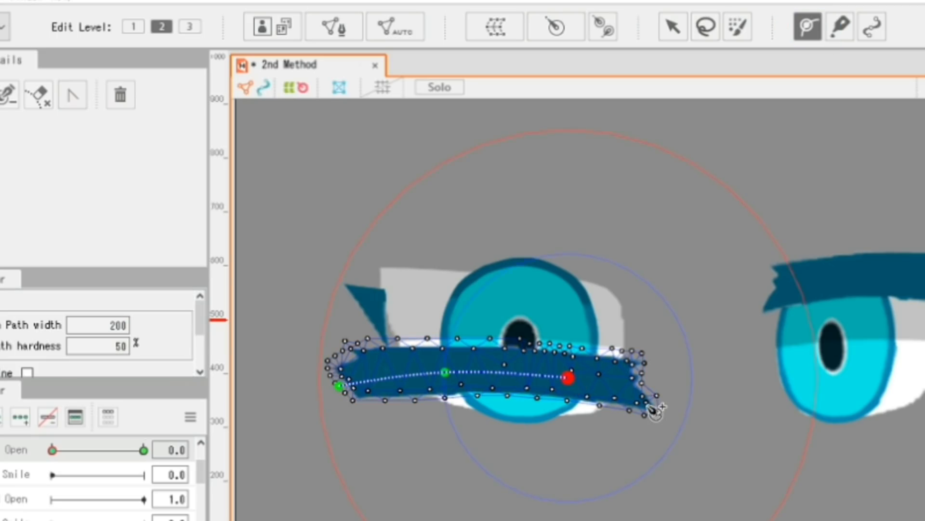
{"action": "left_click", "coordinate": [672, 26]}
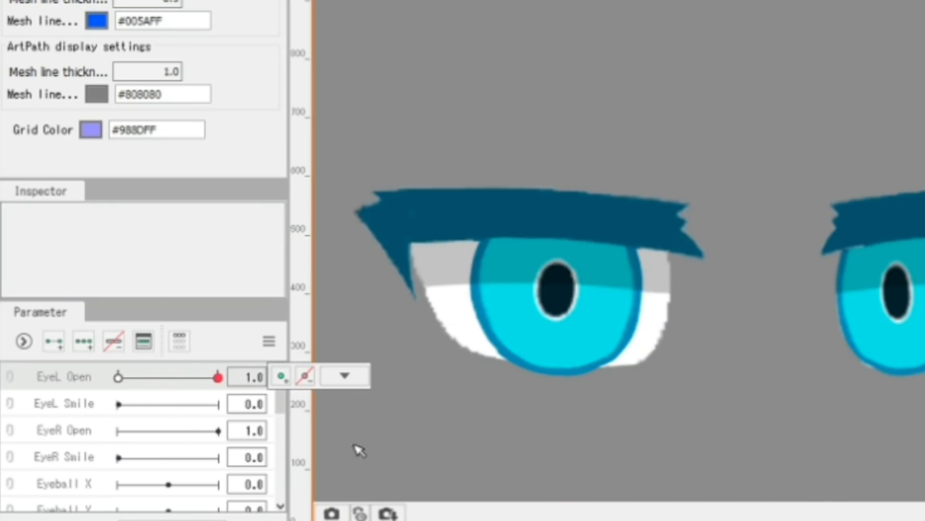
Step: Select the White L art mesh to shape it for the blink
{"action": "left_click", "coordinate": [502, 284]}
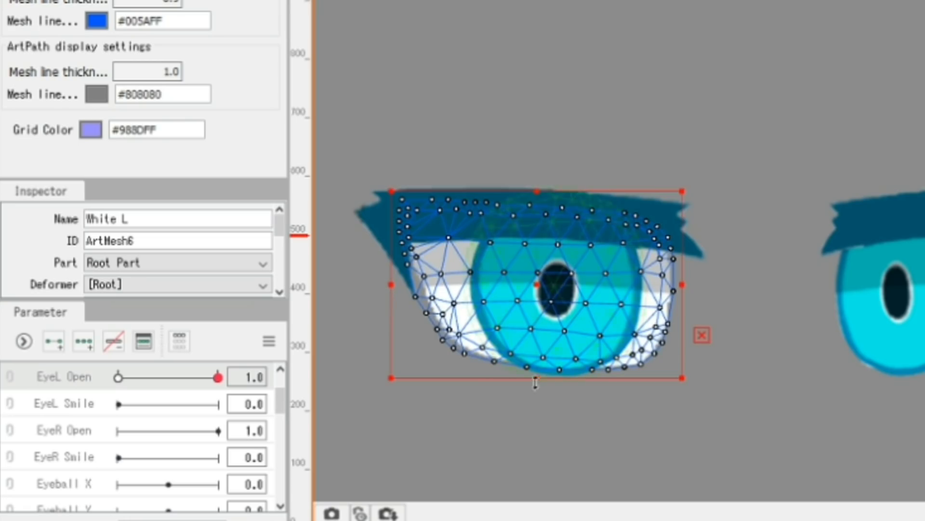
{"action": "left_click", "coordinate": [83, 341]}
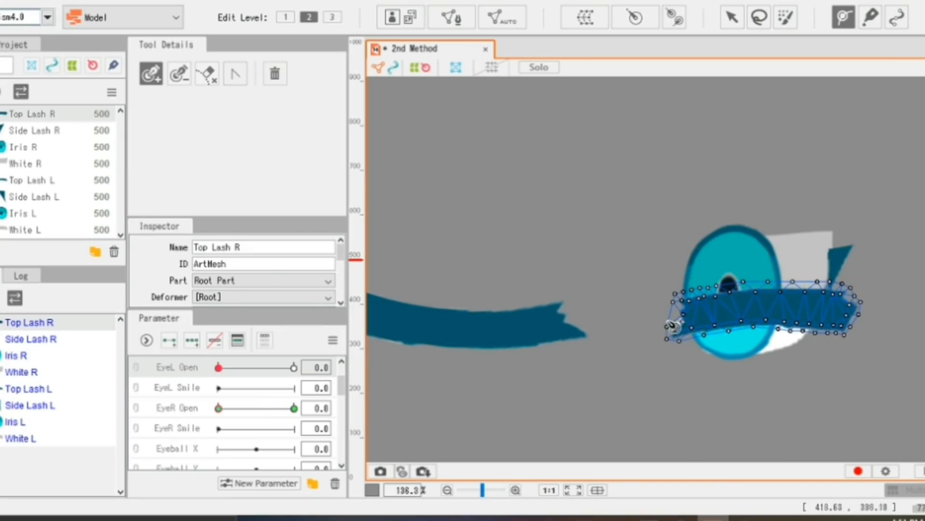
Step: Refine the right top lash's bending path and return EyeL Open to 1.0, both eyes open
{"action": "left_click", "coordinate": [732, 16]}
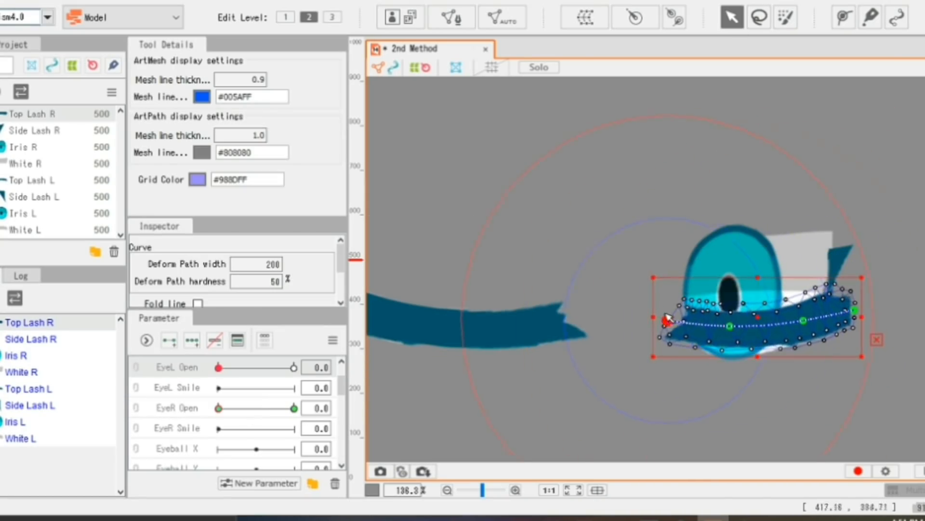
{"action": "left_click", "coordinate": [30, 338]}
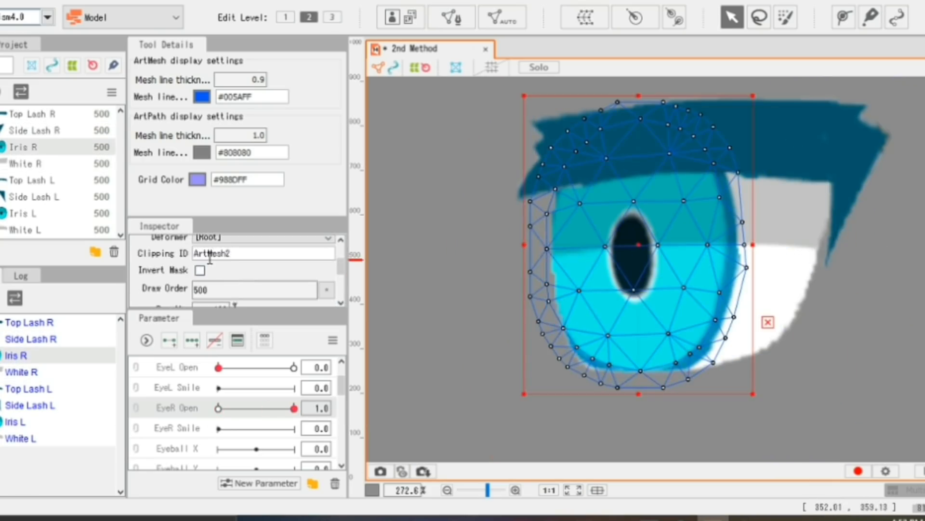
{"action": "left_click", "coordinate": [21, 164]}
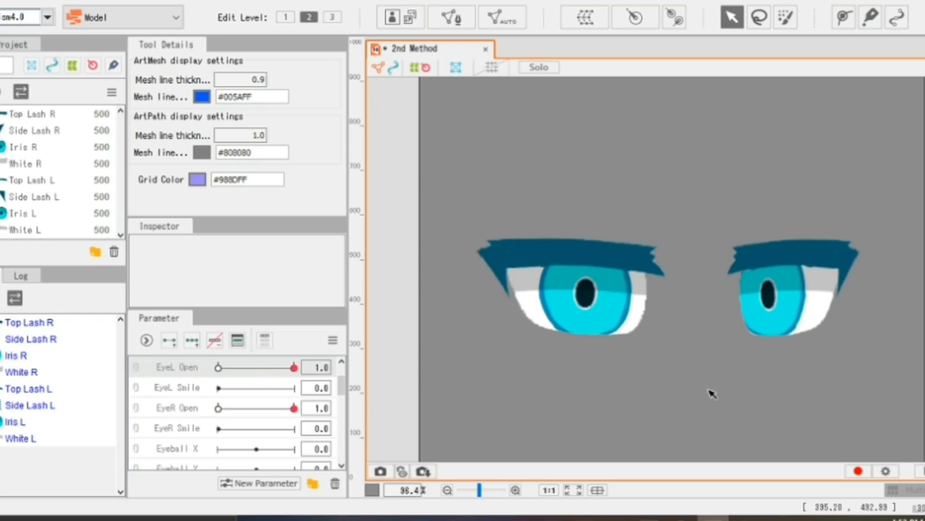
{"action": "mouse_move", "coordinate": [834, 501]}
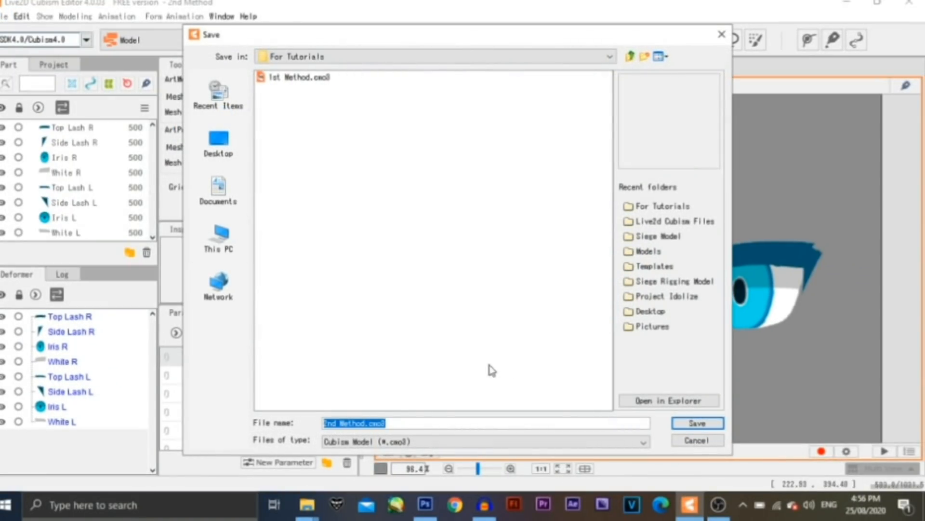
Step: Save the model as 2nd Method.cmo3 in the For Tutorials folder
{"action": "left_click", "coordinate": [697, 423]}
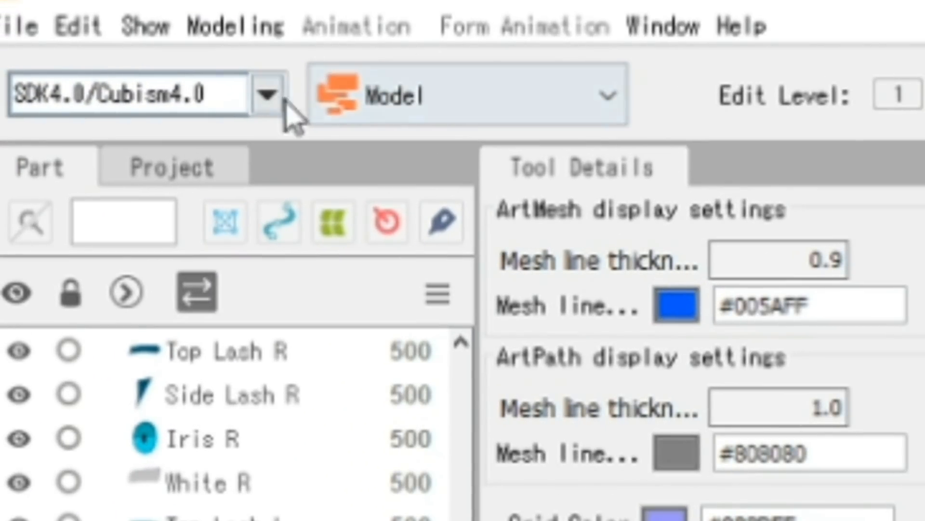
Step: Enter Animation mode and create a new scene with the 2nd Method model, confirming its target version
{"action": "left_click", "coordinate": [605, 94]}
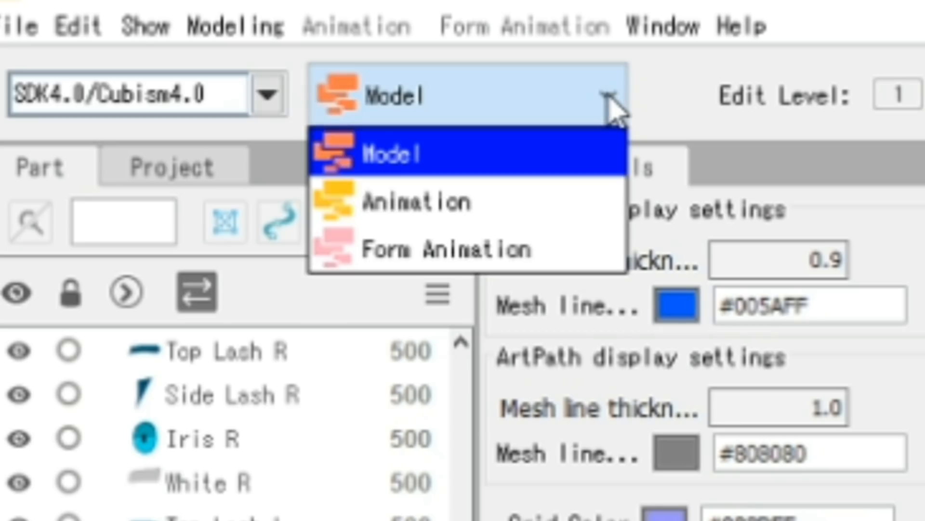
{"action": "mouse_move", "coordinate": [278, 142]}
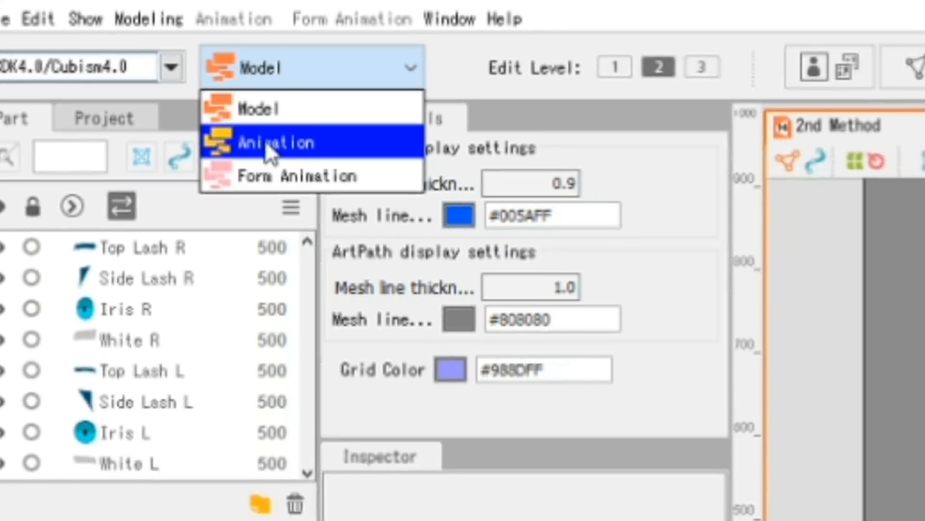
{"action": "left_click", "coordinate": [276, 141]}
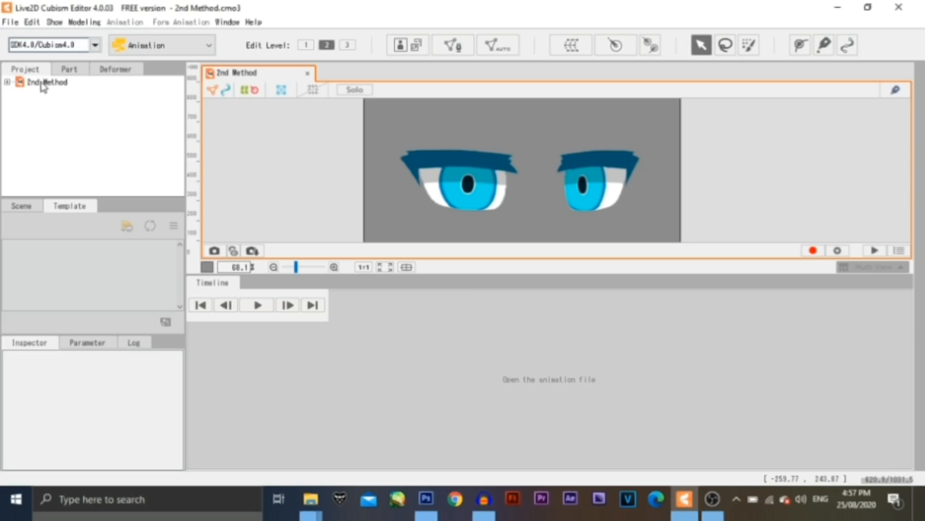
{"action": "left_click", "coordinate": [46, 82]}
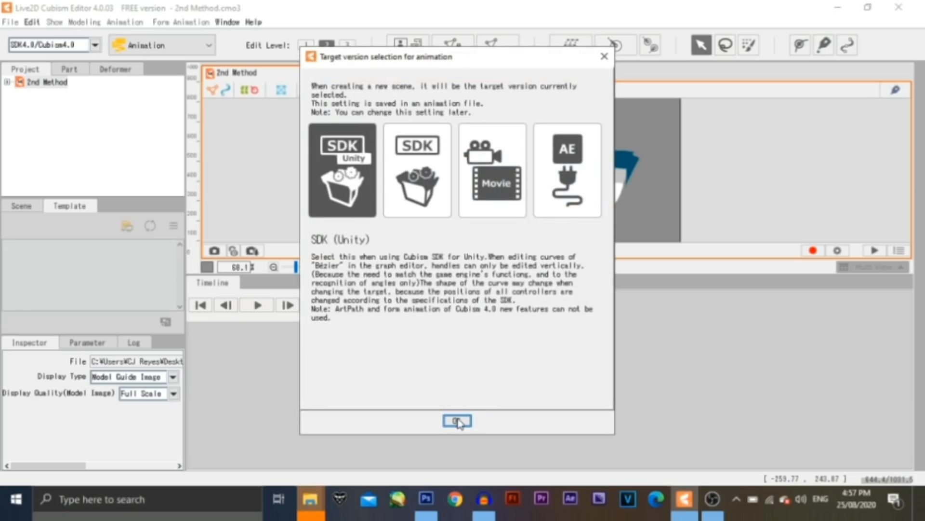
{"action": "left_click", "coordinate": [457, 420]}
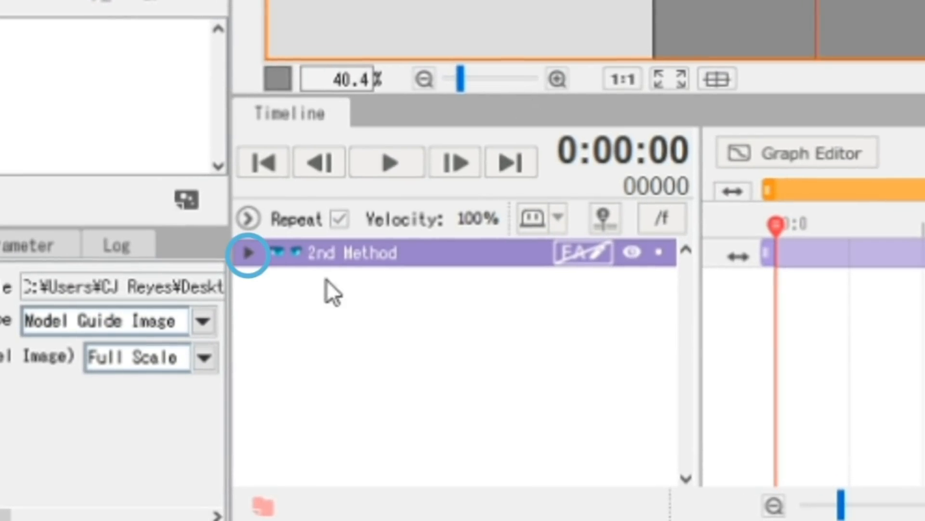
Step: Expand the 2nd Method track and its Live2D Parameters group to list Angle X, EyeL Open and EyeR Open
{"action": "left_click", "coordinate": [249, 253]}
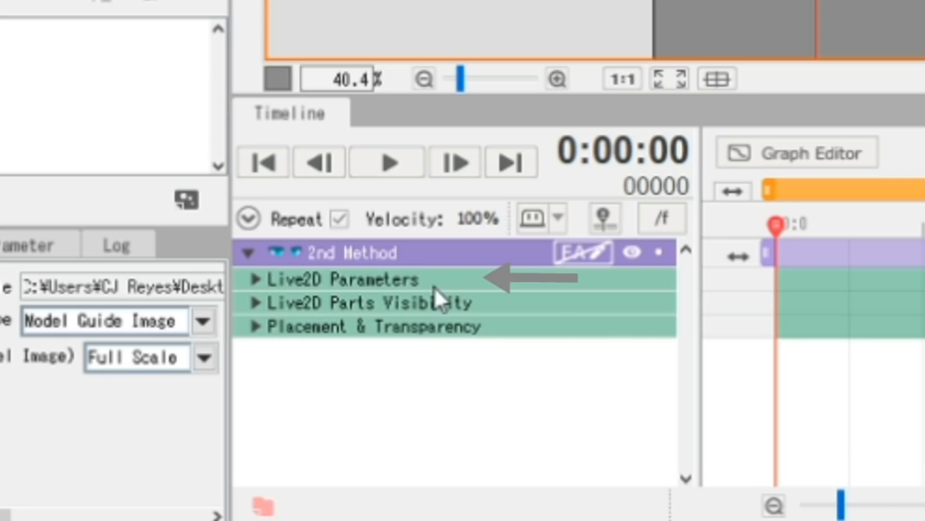
{"action": "mouse_move", "coordinate": [478, 309]}
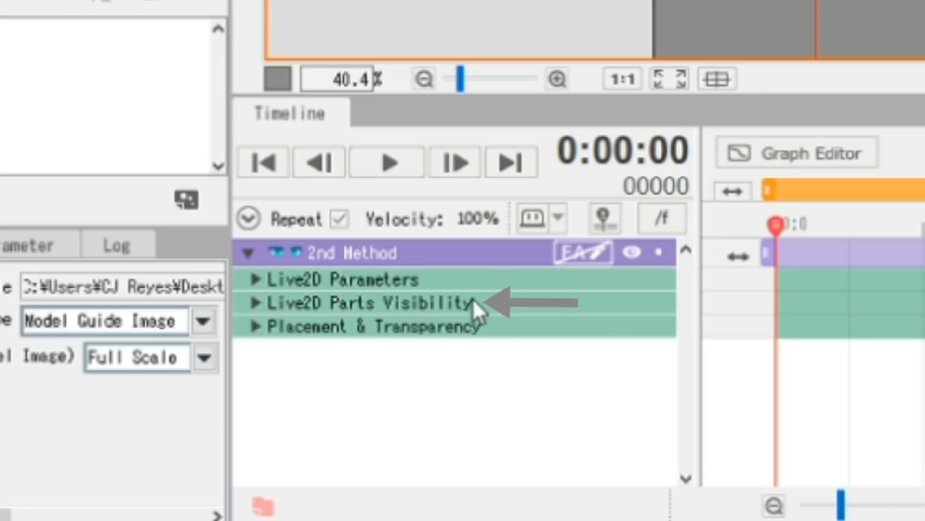
{"action": "mouse_move", "coordinate": [546, 339]}
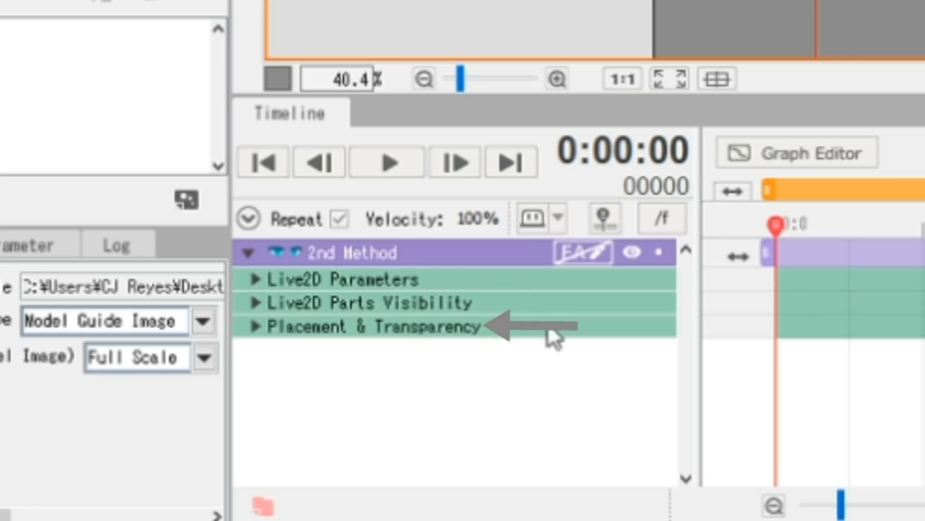
{"action": "mouse_move", "coordinate": [259, 286]}
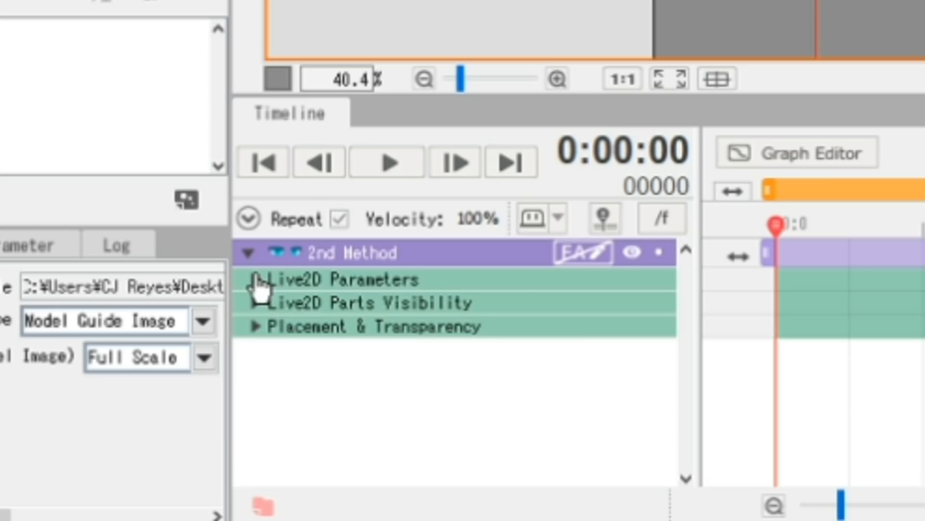
{"action": "left_click", "coordinate": [258, 280]}
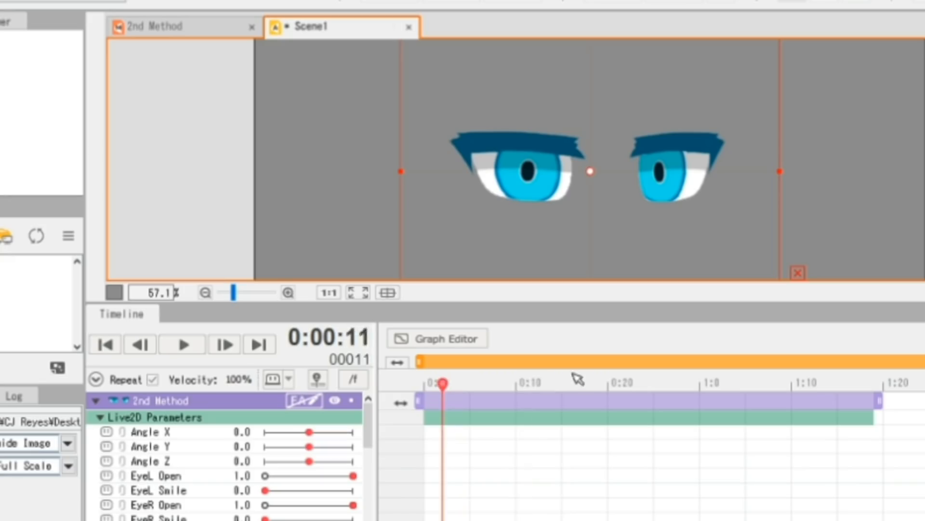
Step: With the playhead at frame 8, set EyeL Open to 0.0 to start the blink
{"action": "left_click", "coordinate": [104, 344]}
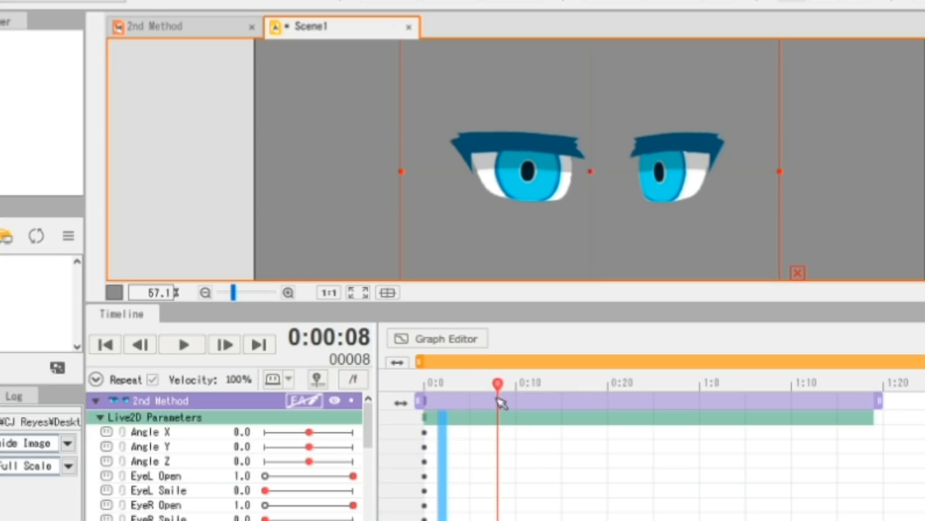
{"action": "left_click", "coordinate": [239, 446]}
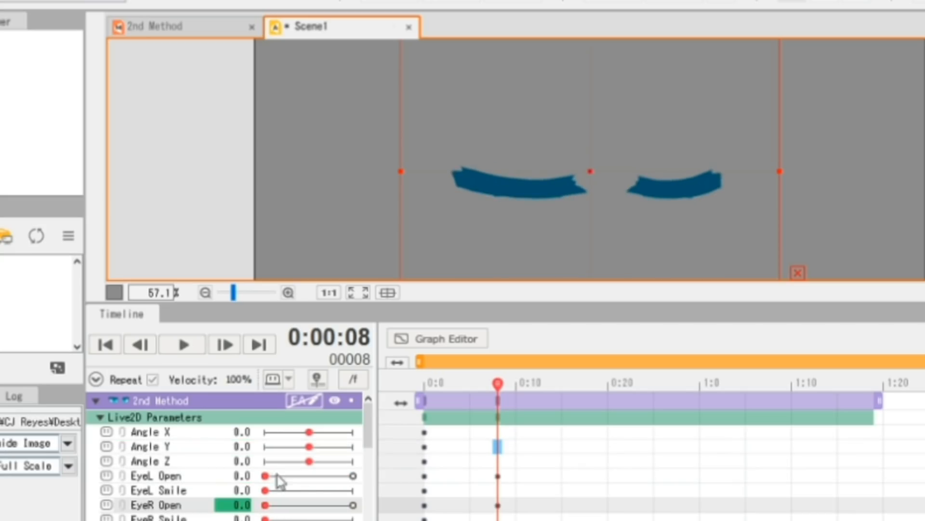
{"action": "left_click", "coordinate": [617, 383]}
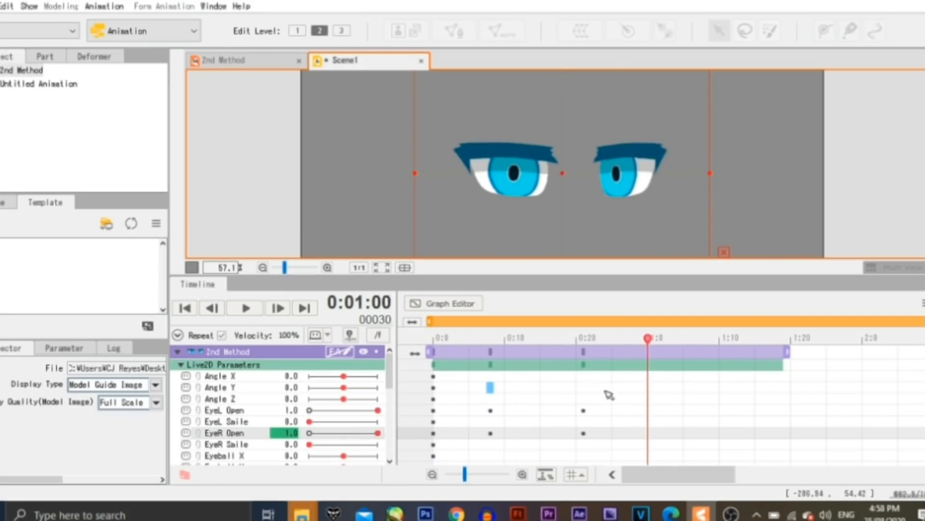
{"action": "left_click", "coordinate": [244, 307]}
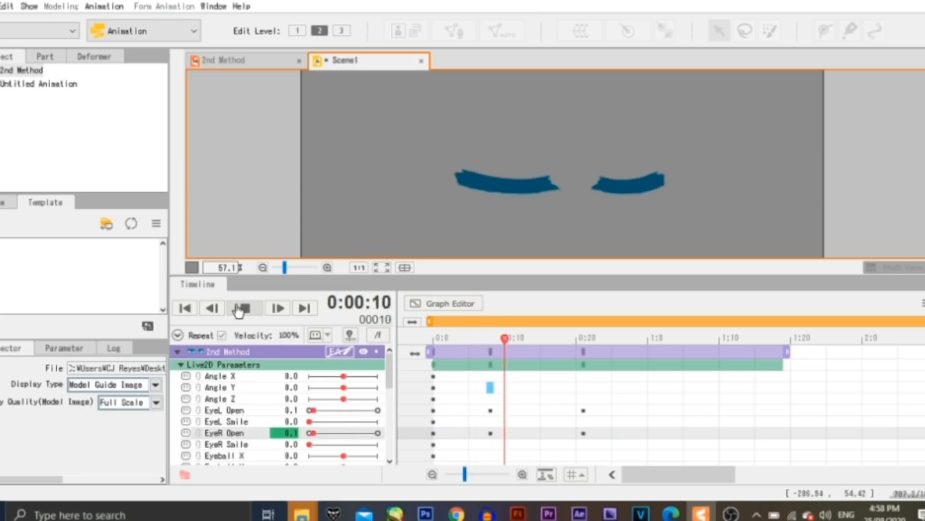
{"action": "left_click", "coordinate": [238, 308]}
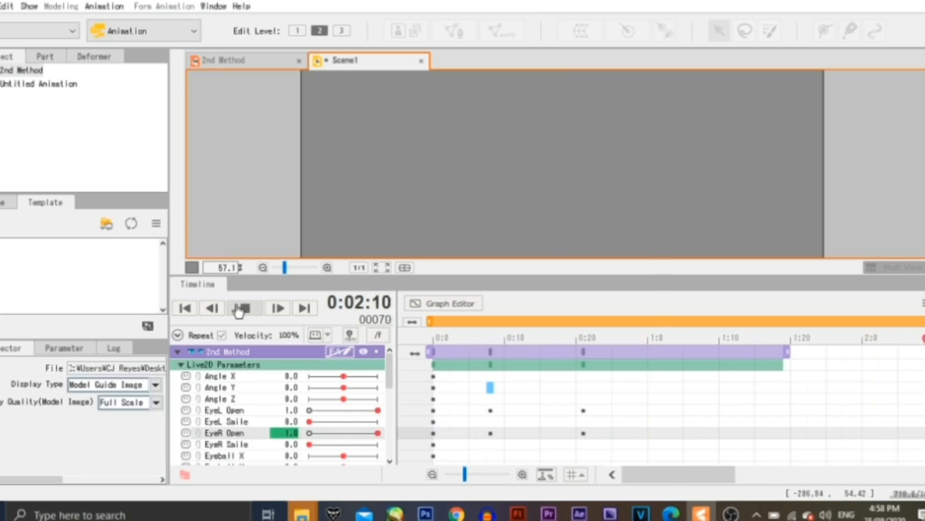
{"action": "left_click", "coordinate": [239, 308]}
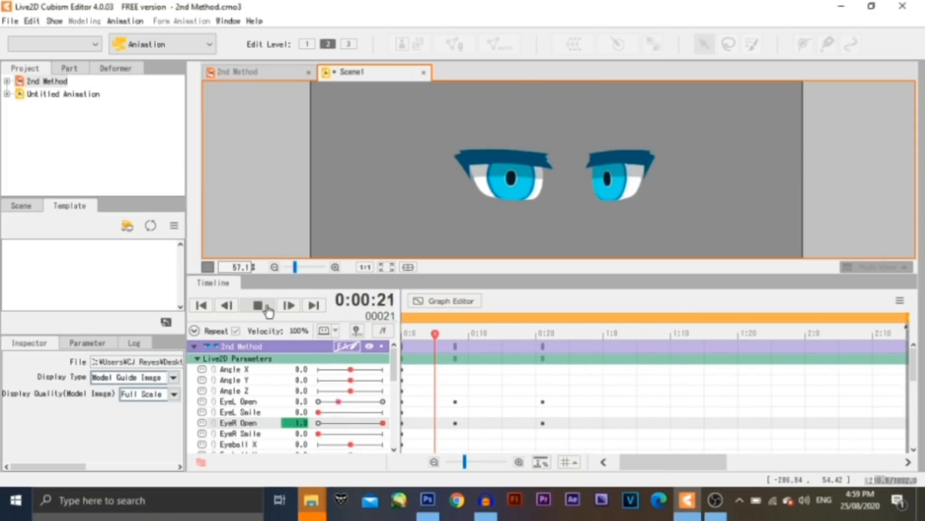
{"action": "left_click", "coordinate": [257, 305]}
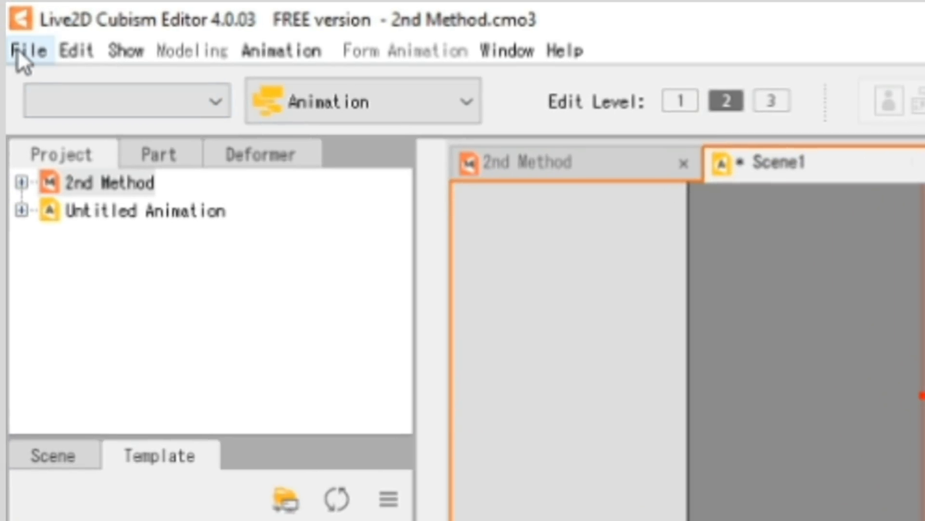
Step: Export the scene as a 1280×720 MP4 movie using OpenH264 + MP3 with Show Canvas enabled
{"action": "left_click", "coordinate": [26, 50]}
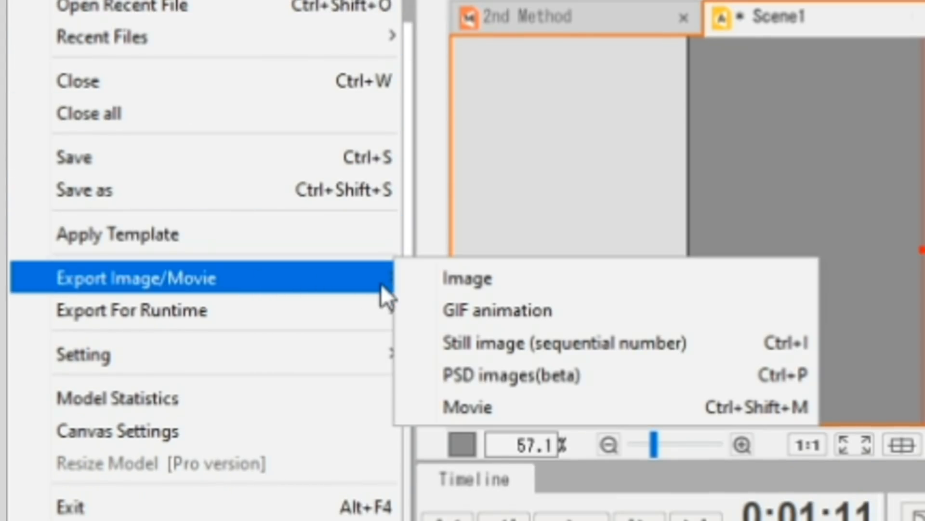
{"action": "mouse_move", "coordinate": [465, 406]}
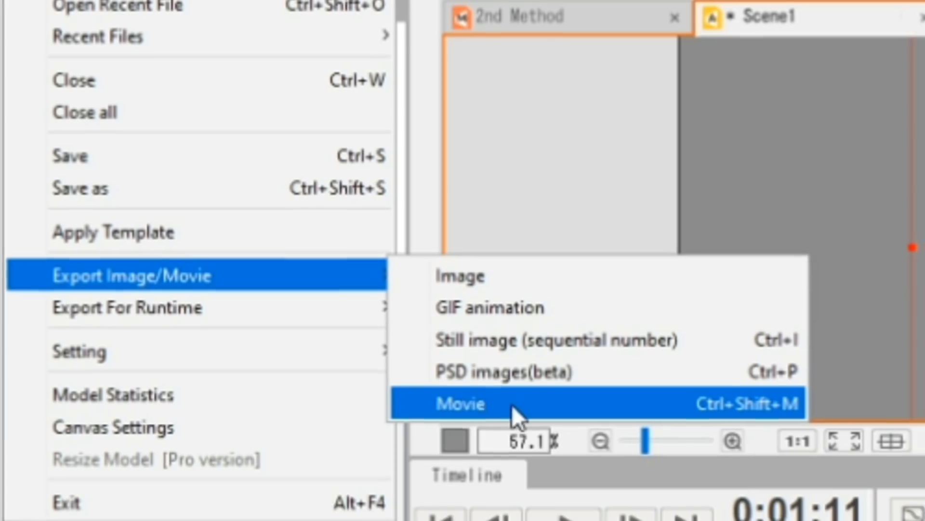
{"action": "left_click", "coordinate": [460, 404]}
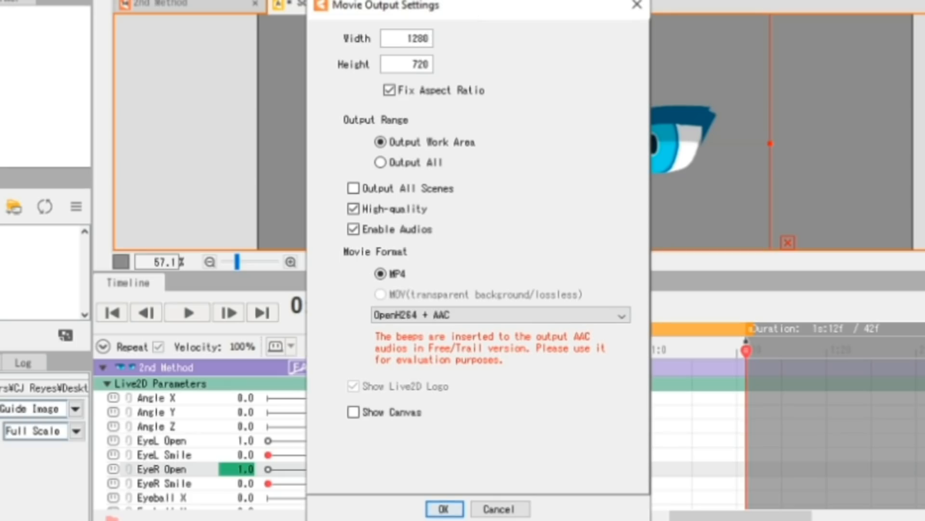
{"action": "mouse_move", "coordinate": [330, 285]}
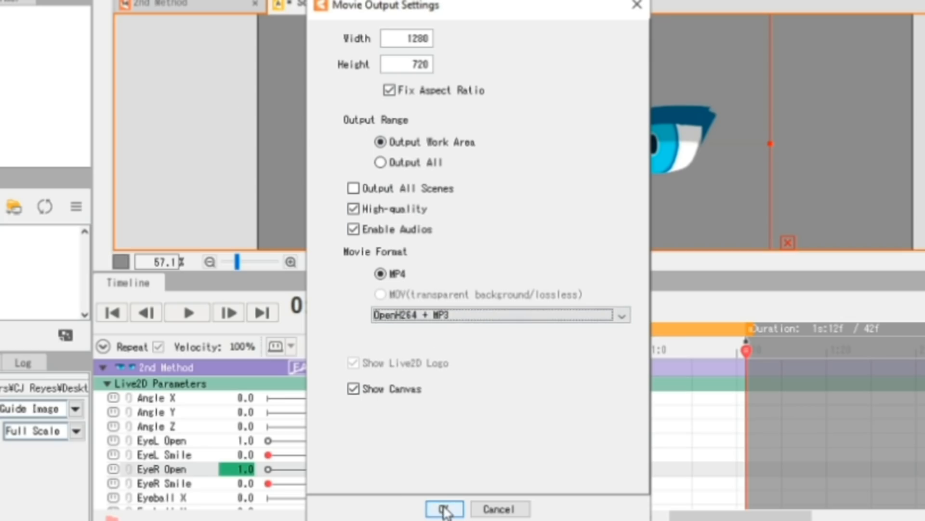
{"action": "left_click", "coordinate": [443, 509]}
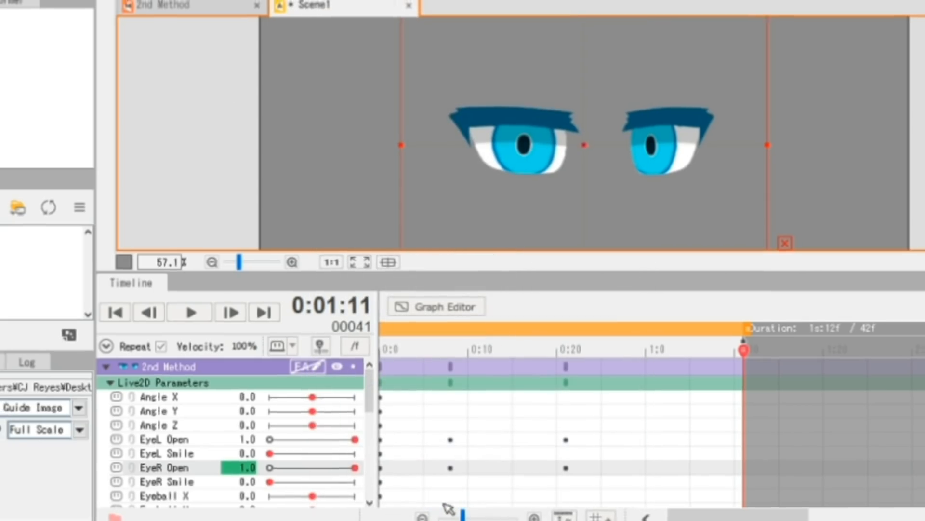